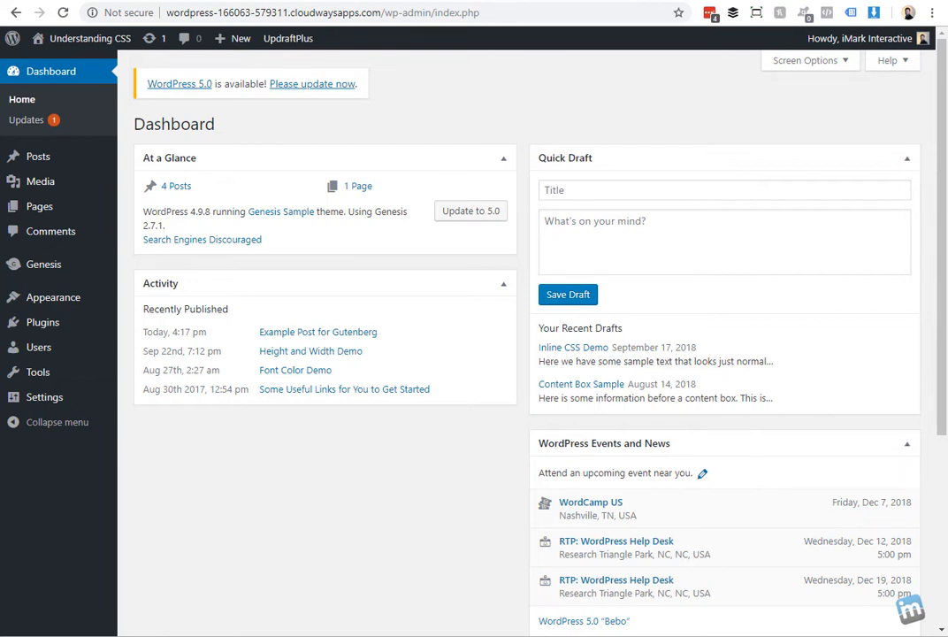
mouse_move(221, 183)
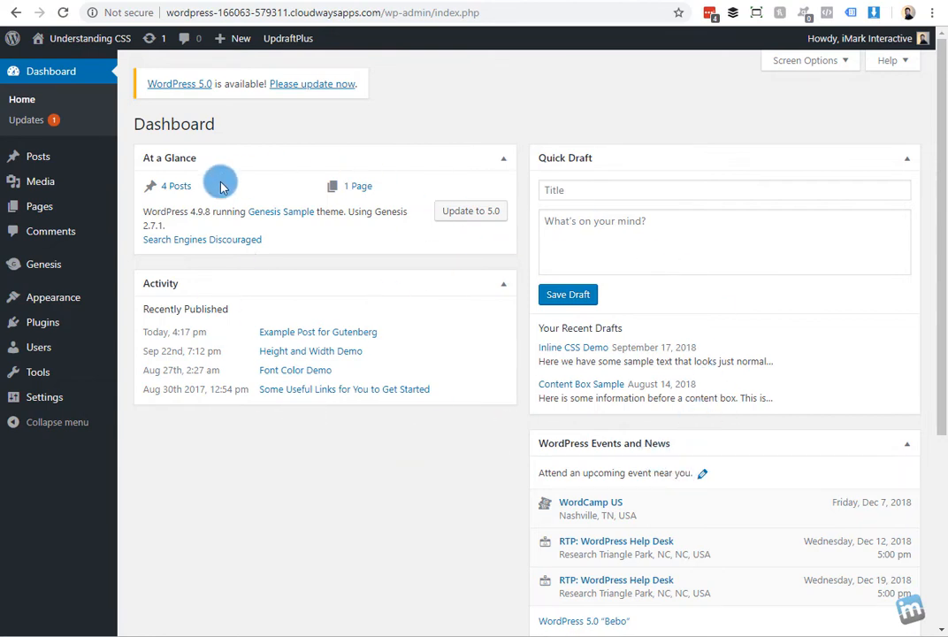
mouse_move(590, 121)
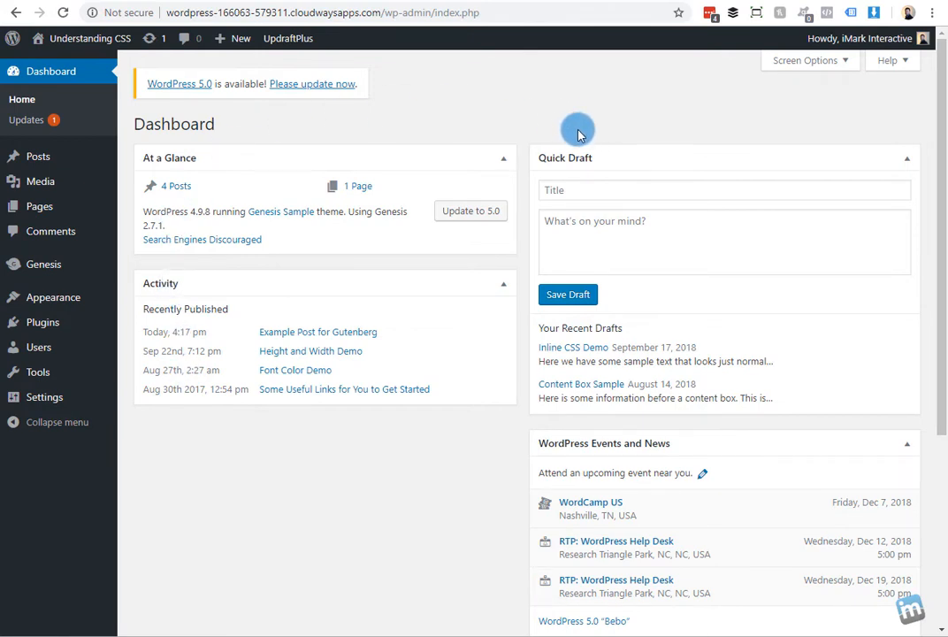
mouse_move(214, 213)
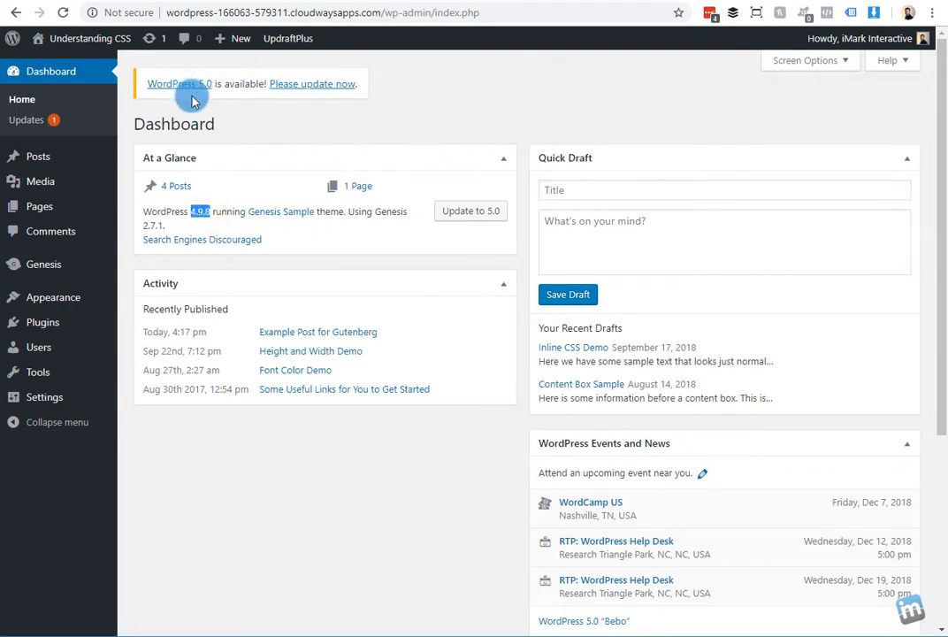
mouse_move(469, 105)
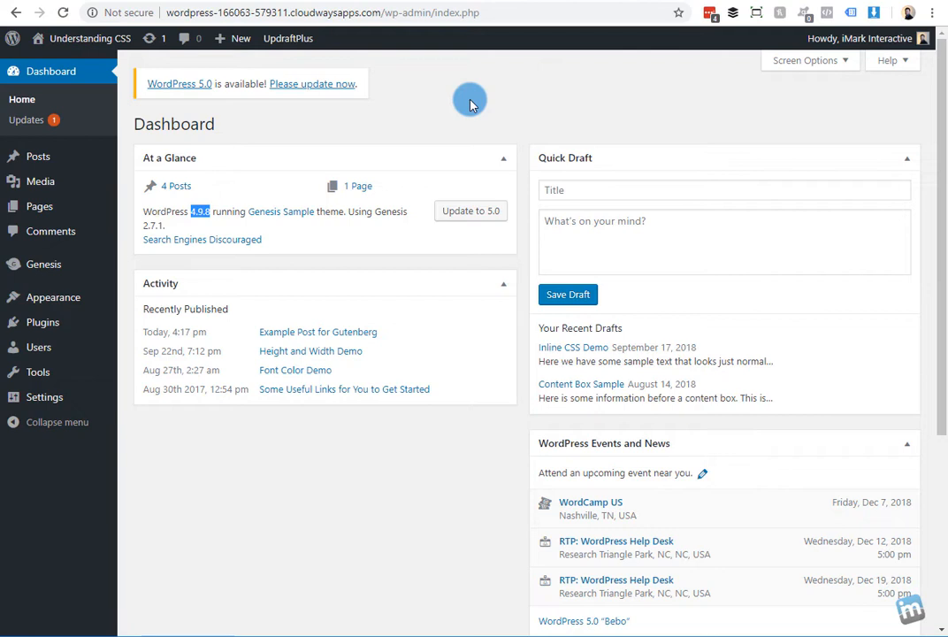
mouse_move(470, 99)
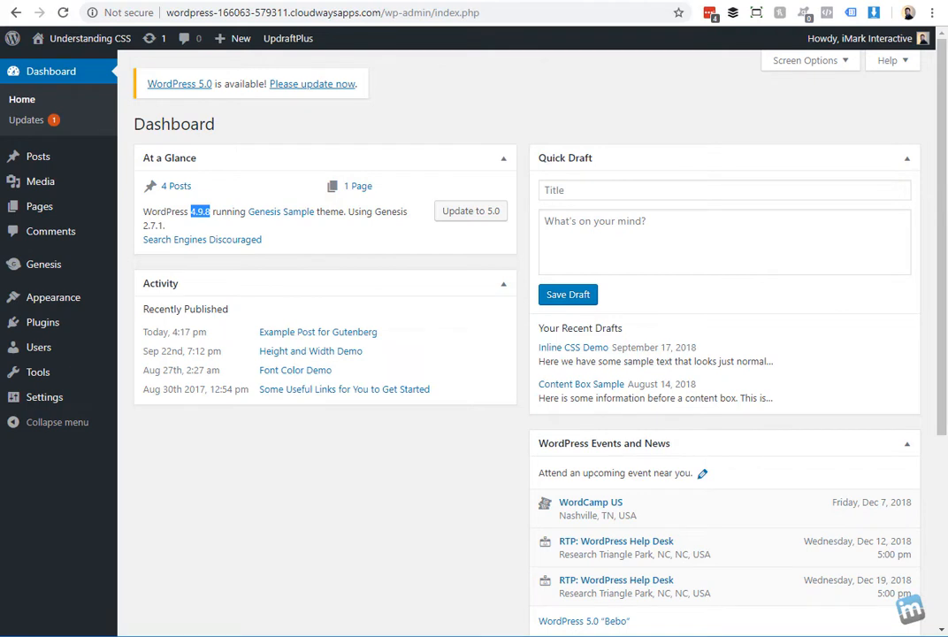
mouse_move(536, 226)
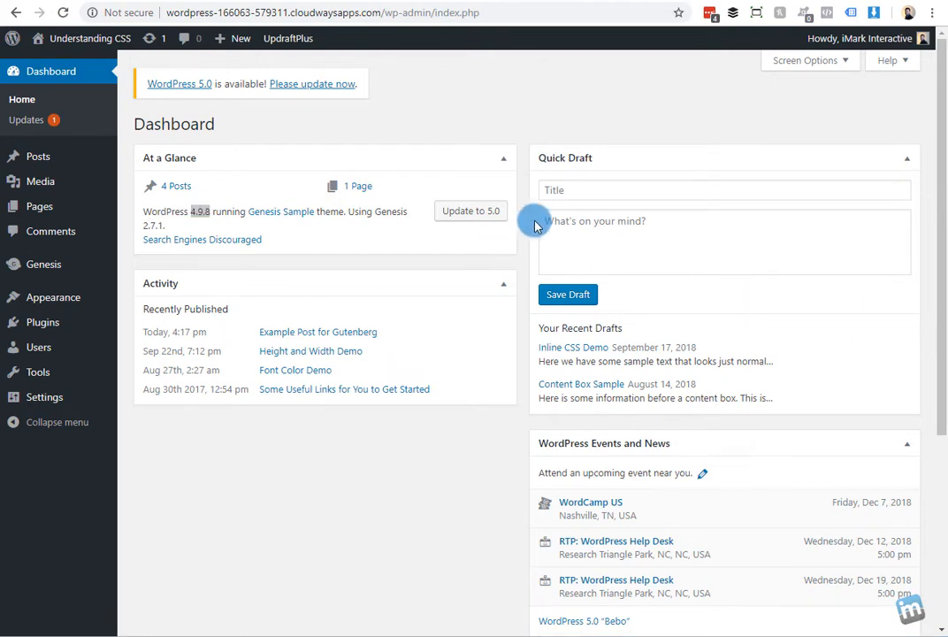
mouse_move(468, 123)
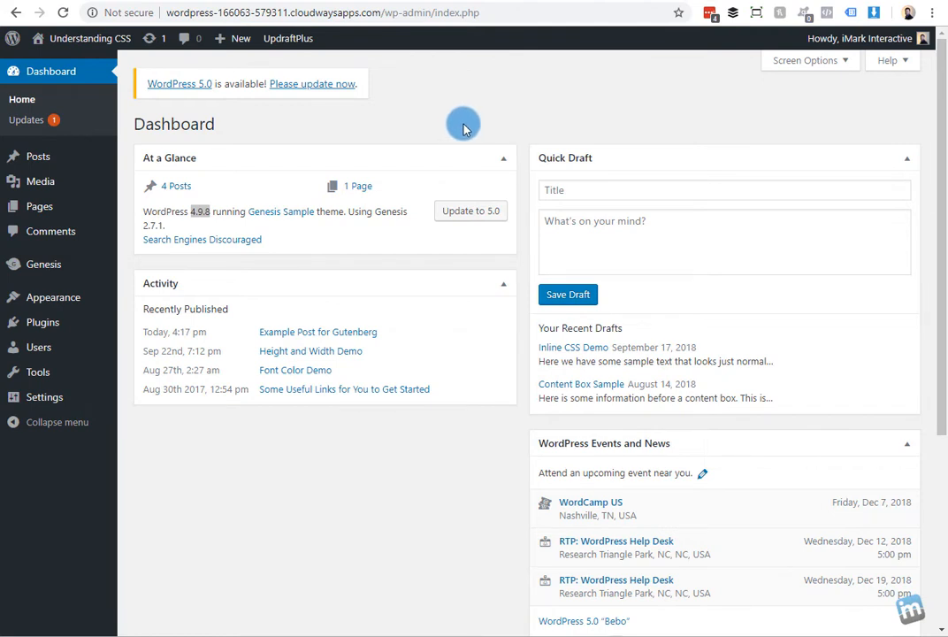
mouse_move(544, 143)
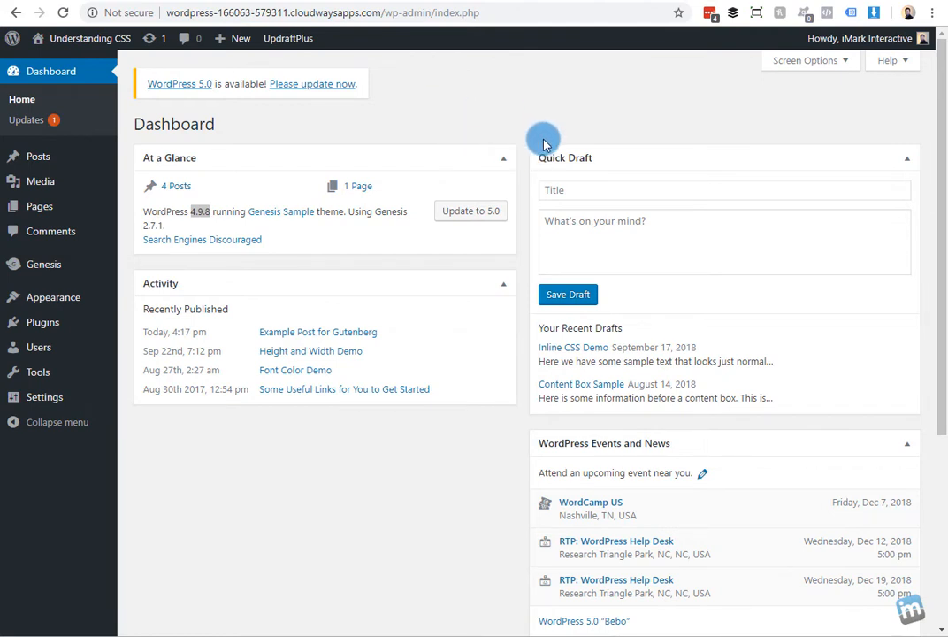
mouse_move(557, 124)
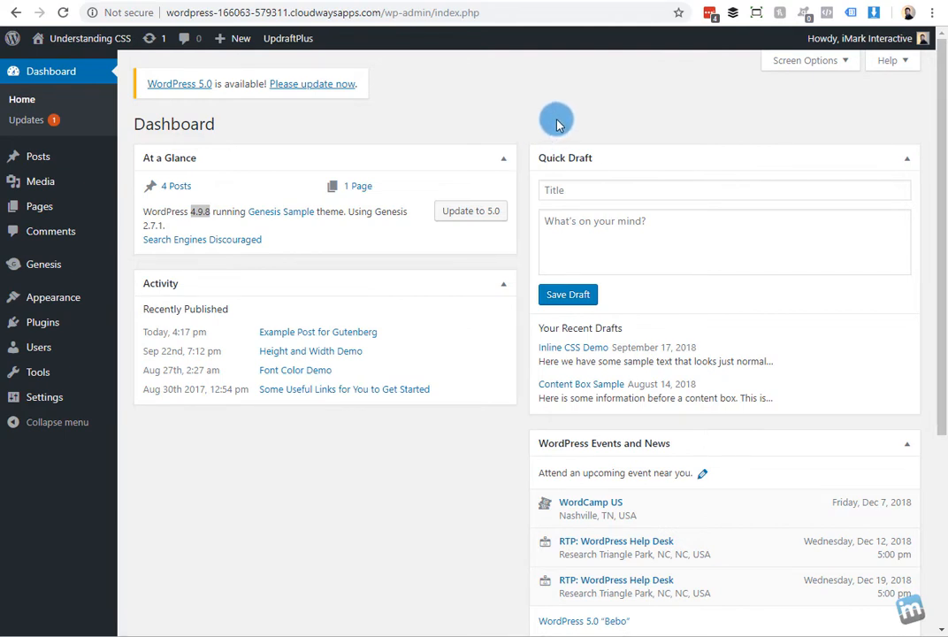
mouse_move(289, 38)
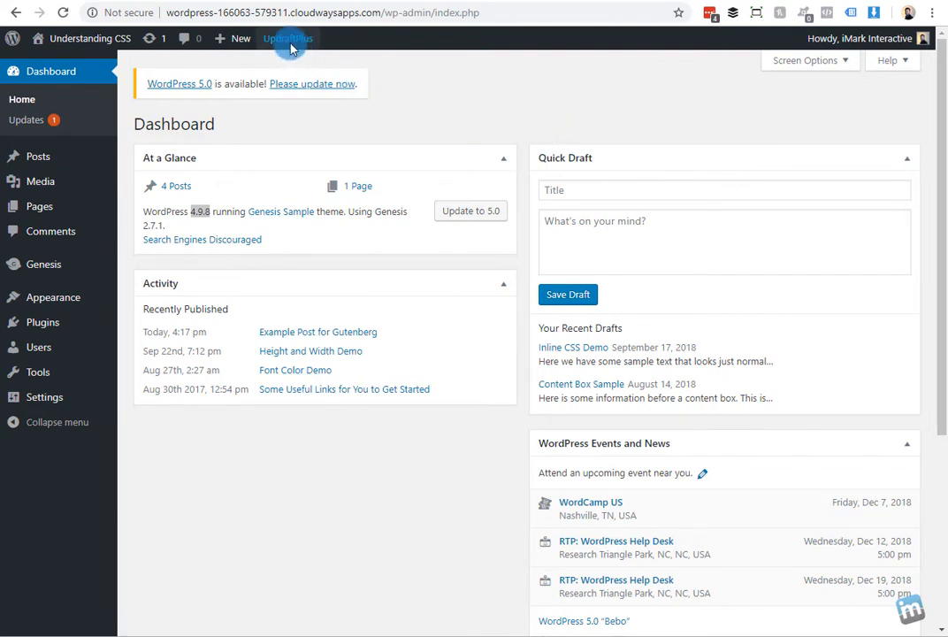
Open UpdraftPlus Backup / Restore from the admin bar and review the 16 existing backups
left_click(287, 38)
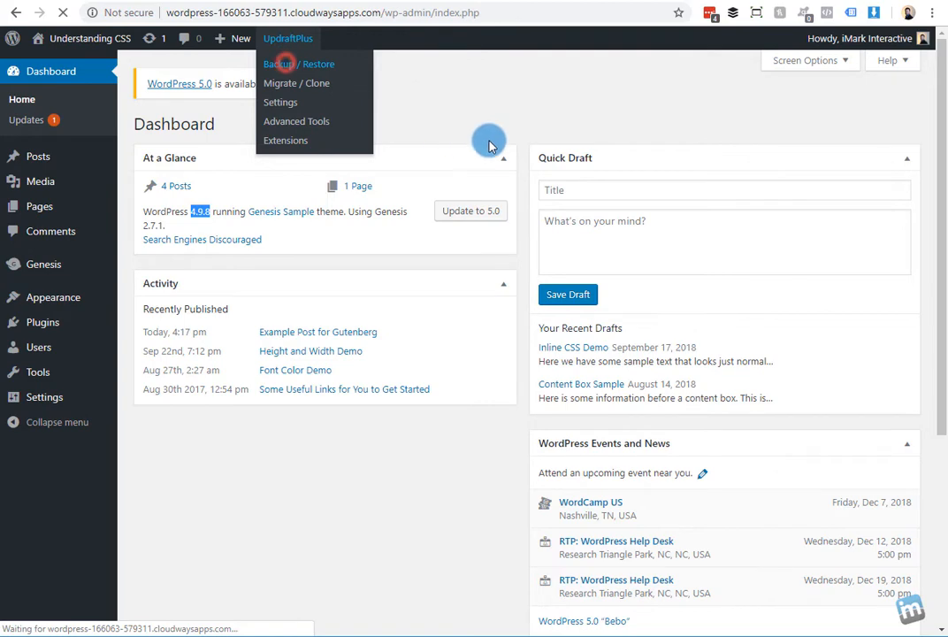
left_click(299, 64)
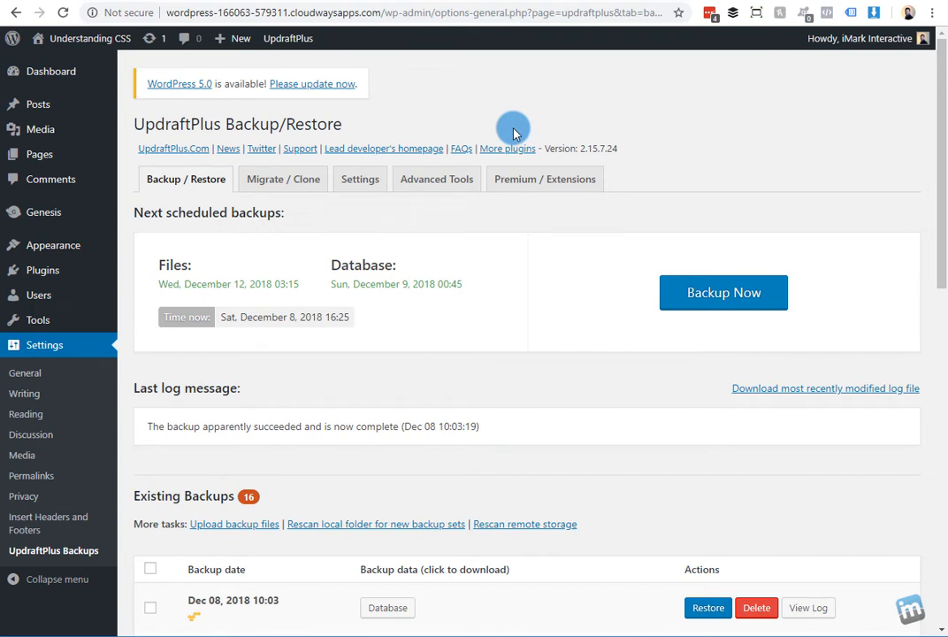
mouse_move(453, 292)
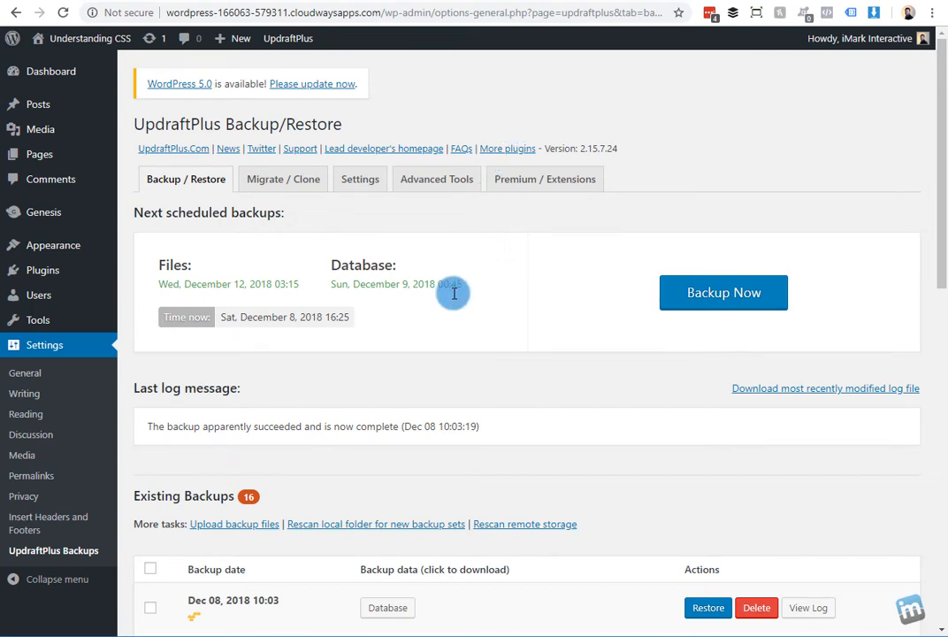
scroll("down", 3)
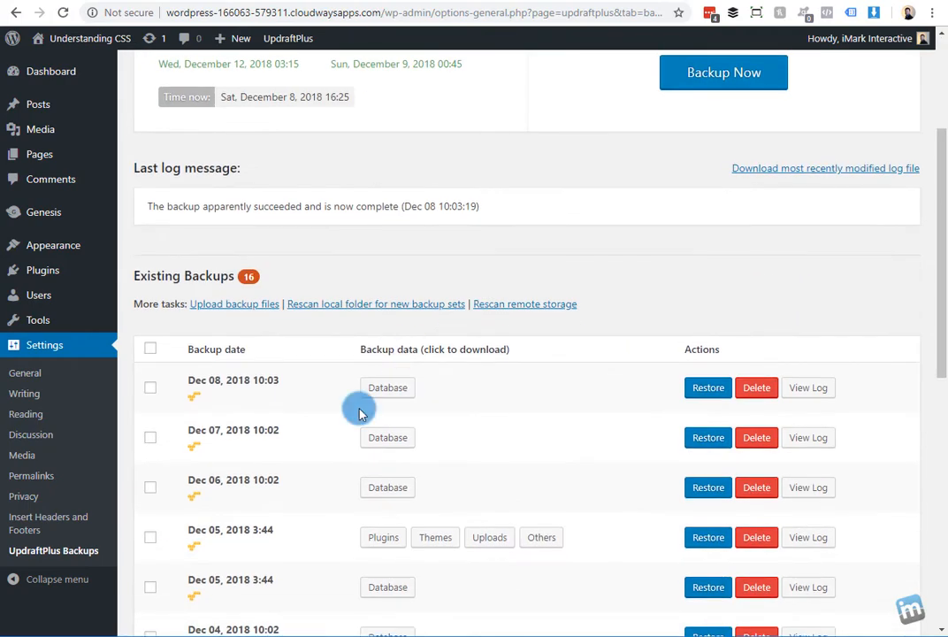
mouse_move(422, 408)
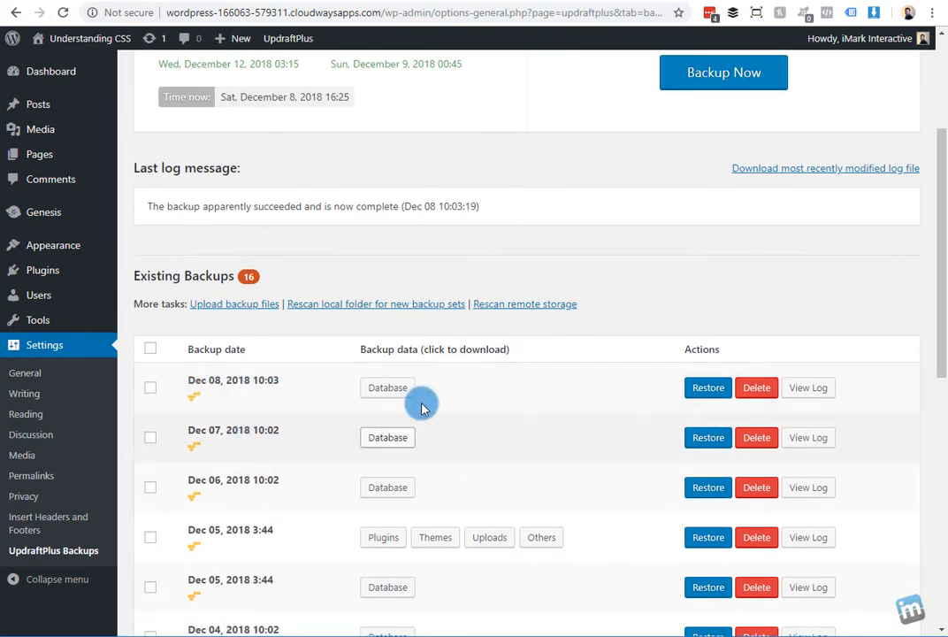
scroll("up", 3)
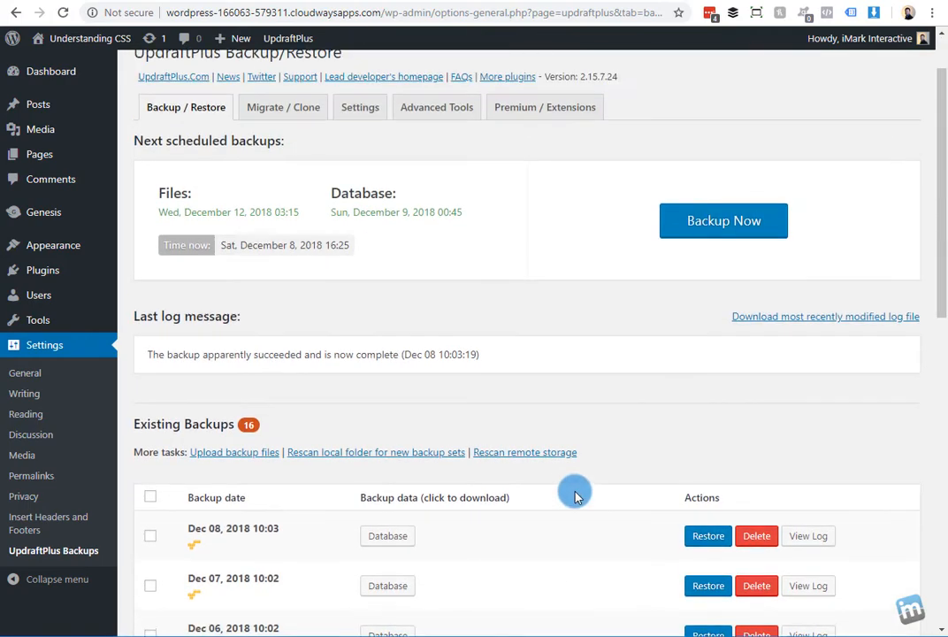
Run a one-time UpdraftPlus backup with remote storage unchecked, then close the finished notice
left_click(723, 220)
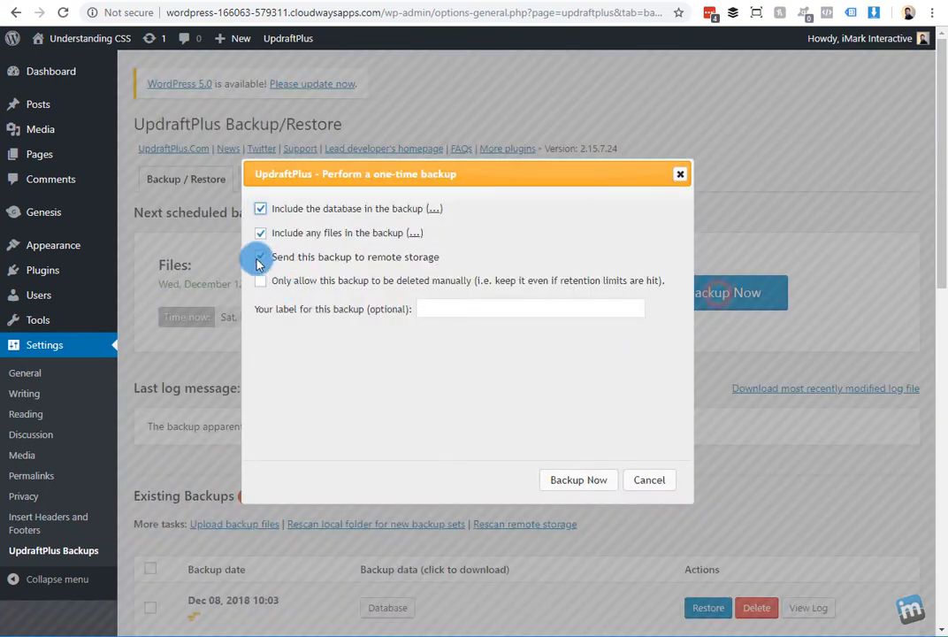
left_click(260, 256)
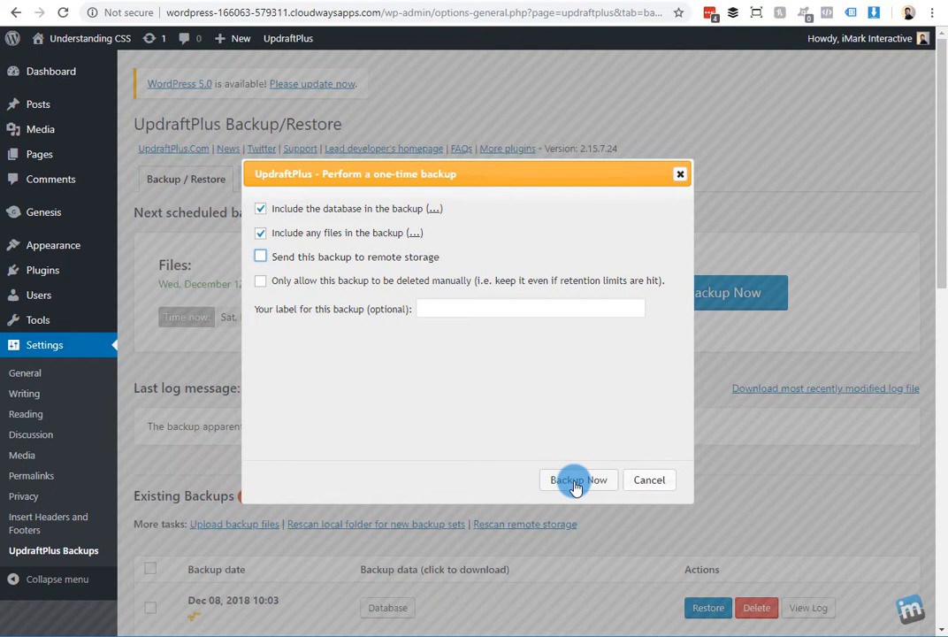
left_click(579, 479)
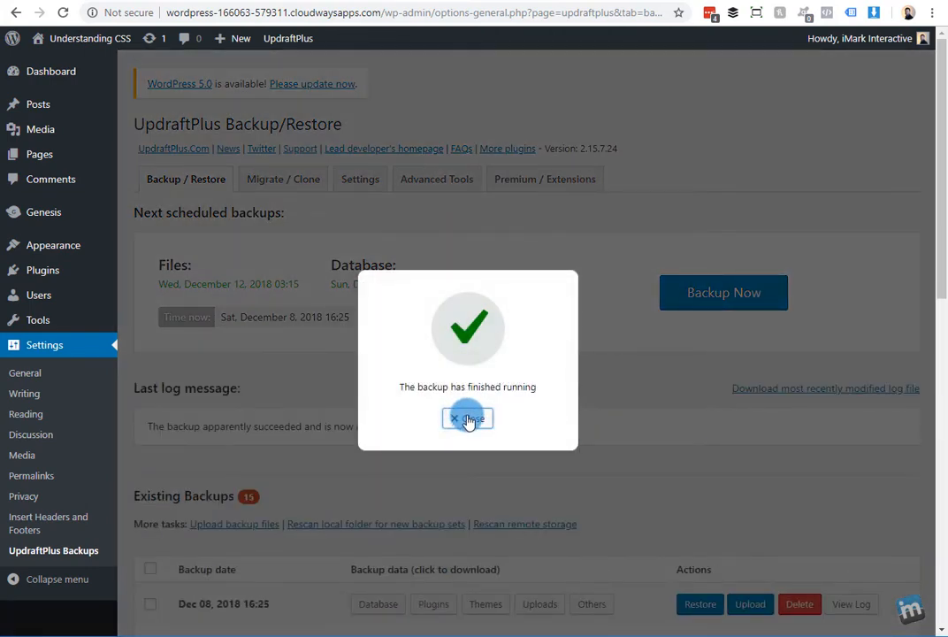
left_click(467, 418)
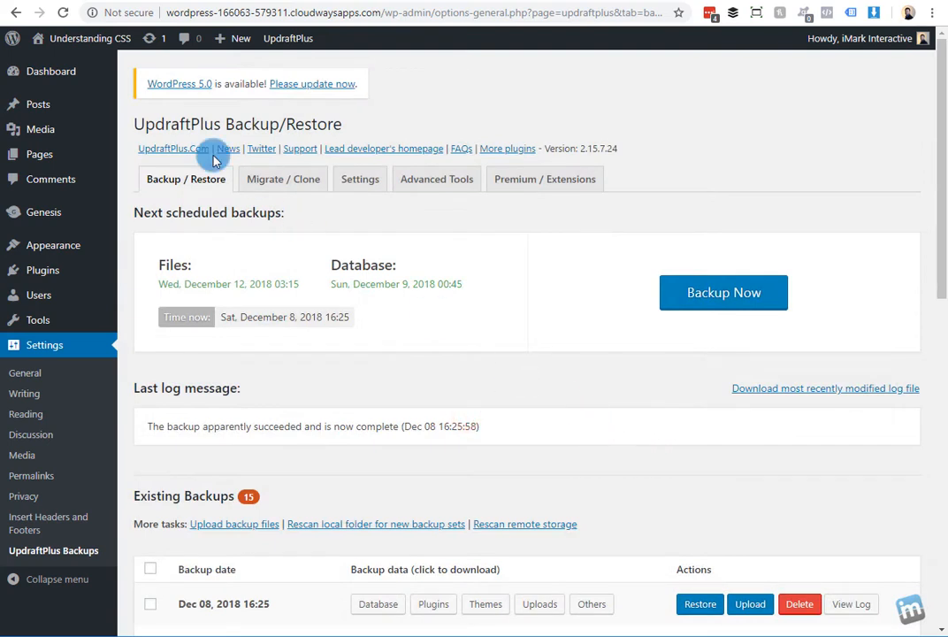
mouse_move(312, 83)
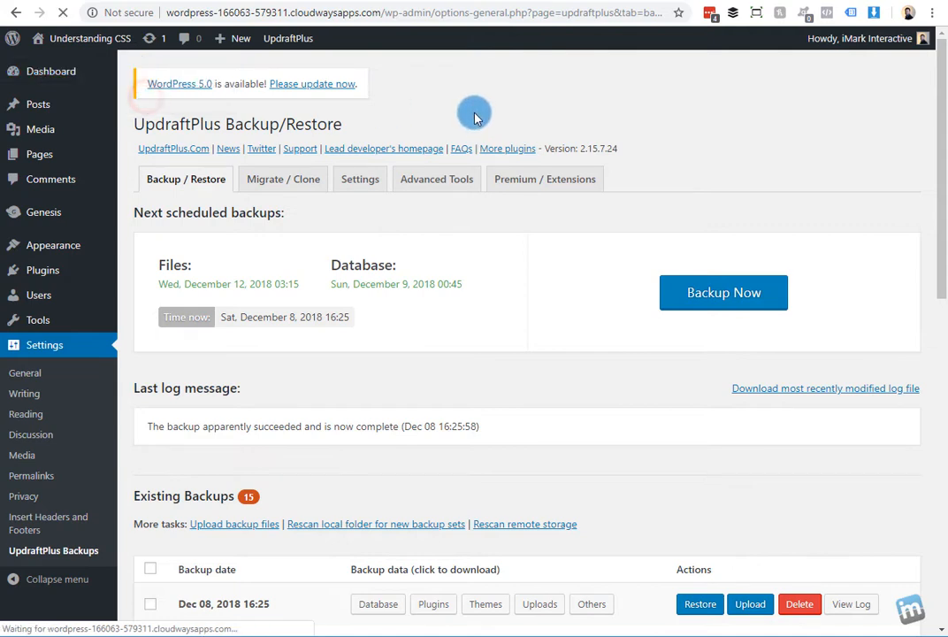
On Dashboard > Updates, leave the automatic pre-update backup unchecked and update to WordPress 5.0
left_click(312, 83)
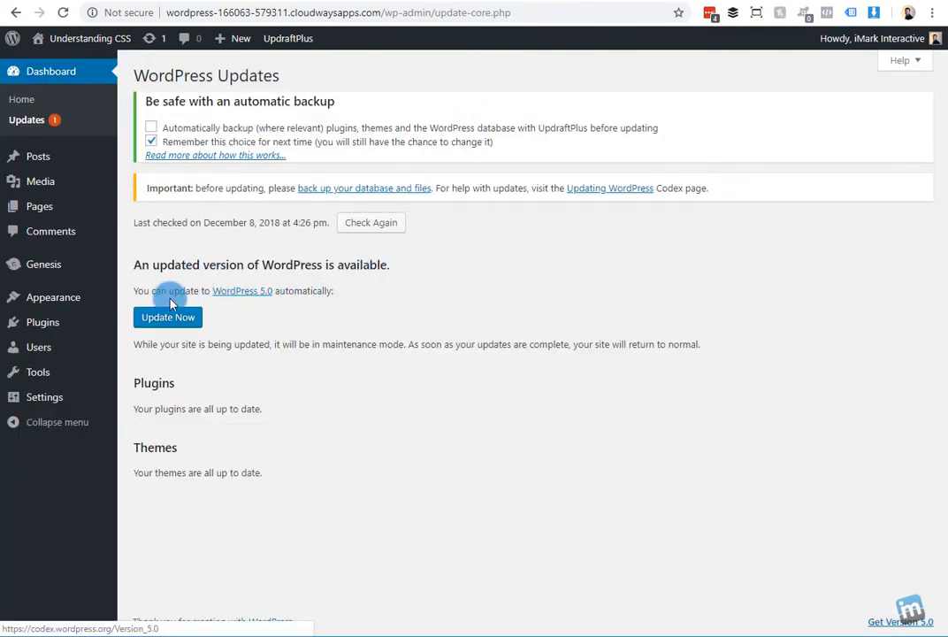
mouse_move(449, 251)
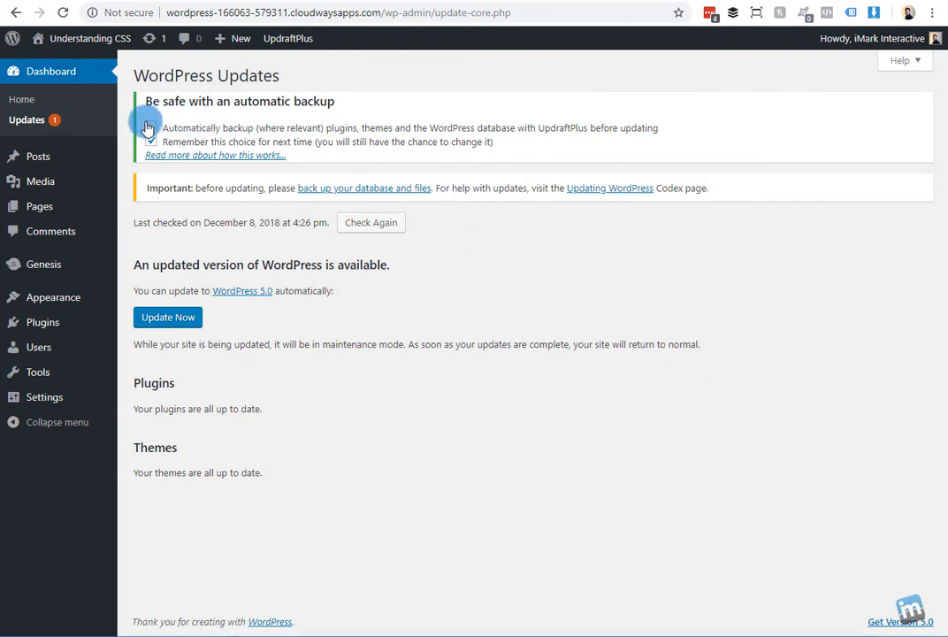
left_click(150, 127)
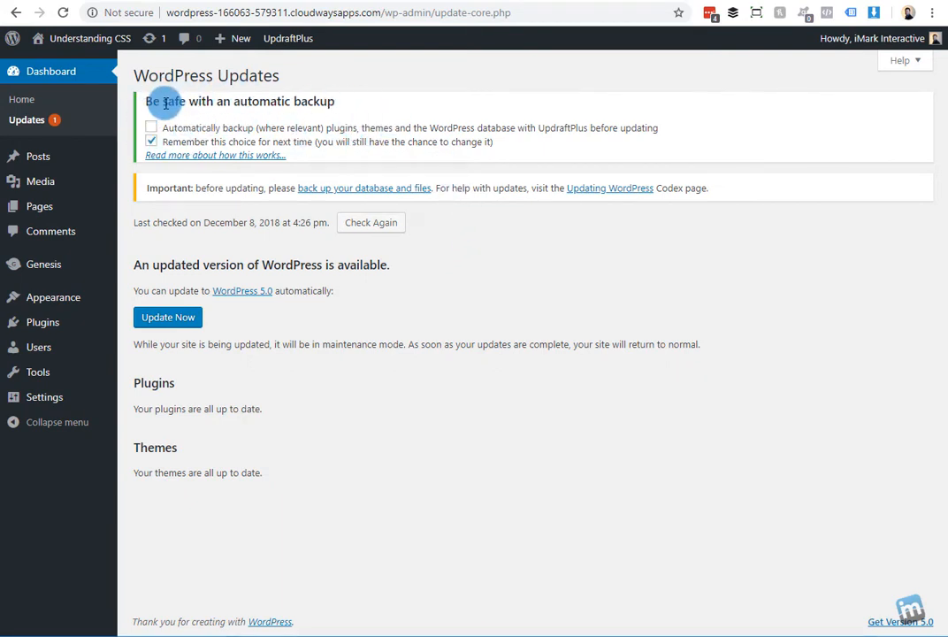
left_click(152, 127)
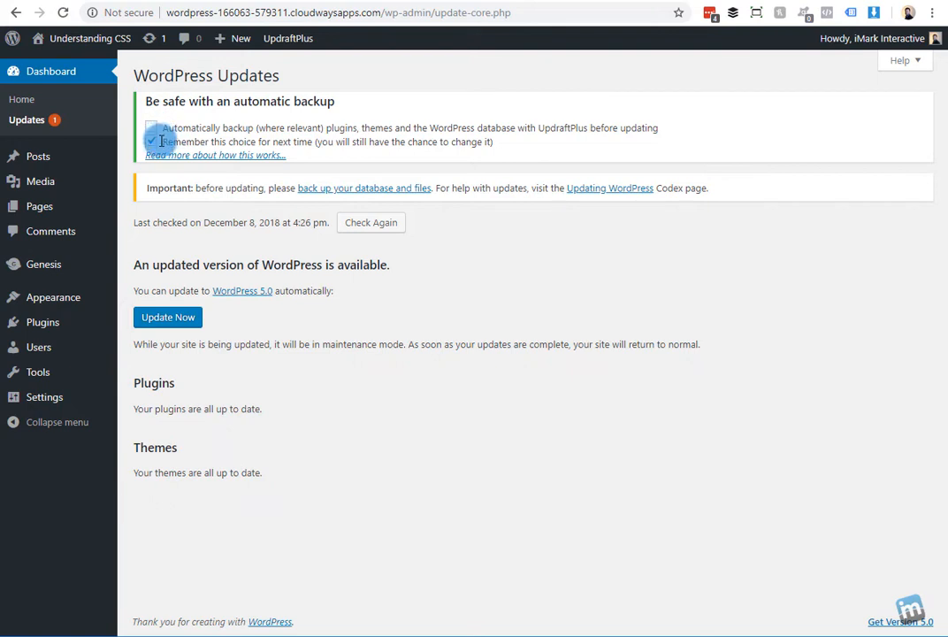
left_click(151, 128)
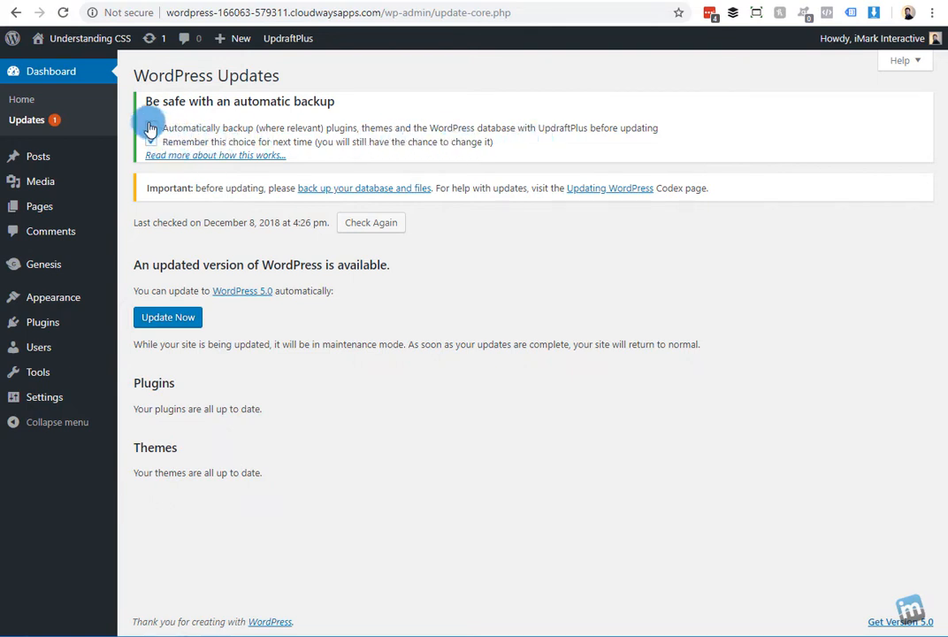
left_click(151, 127)
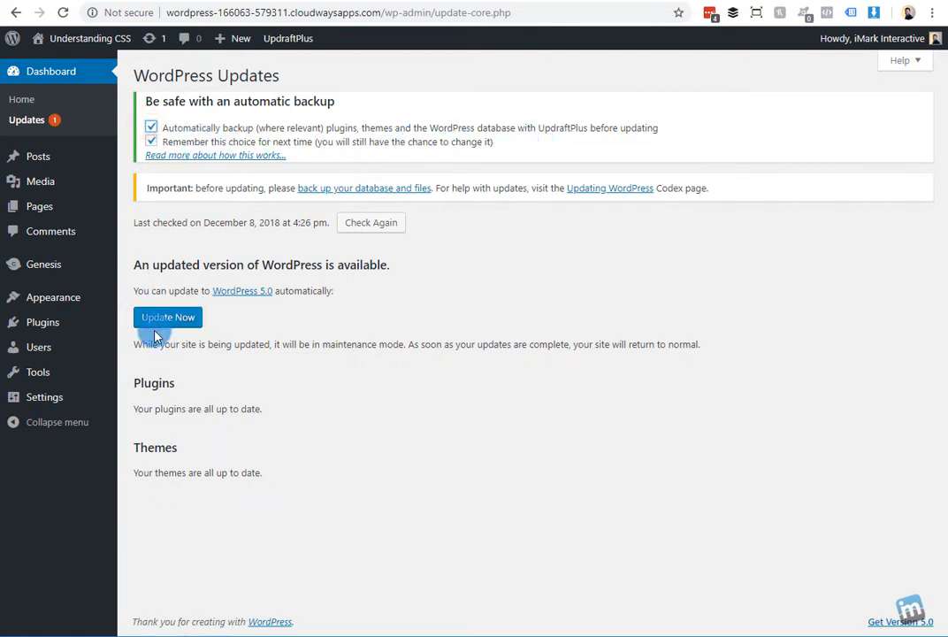
left_click(150, 127)
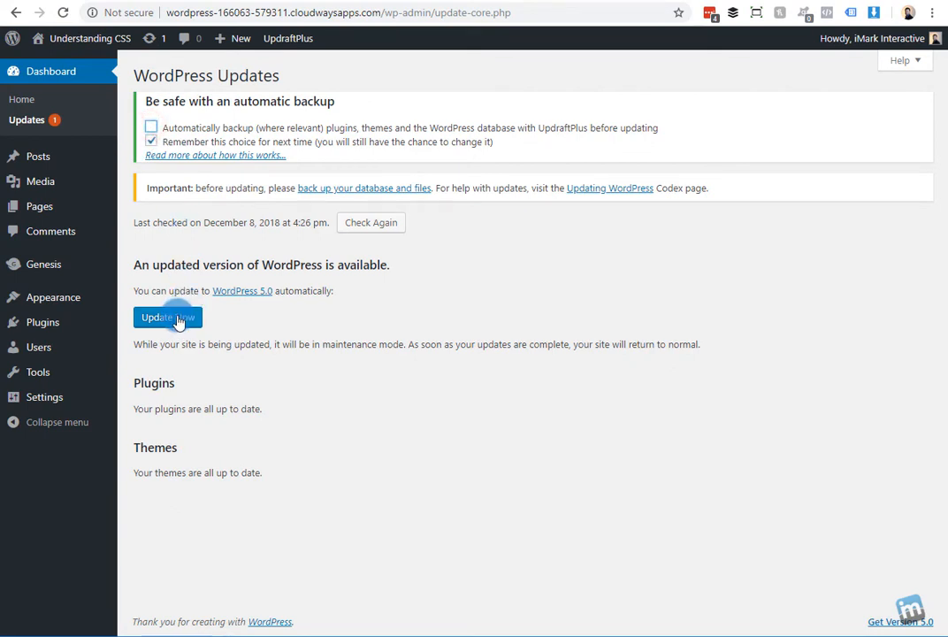
left_click(168, 316)
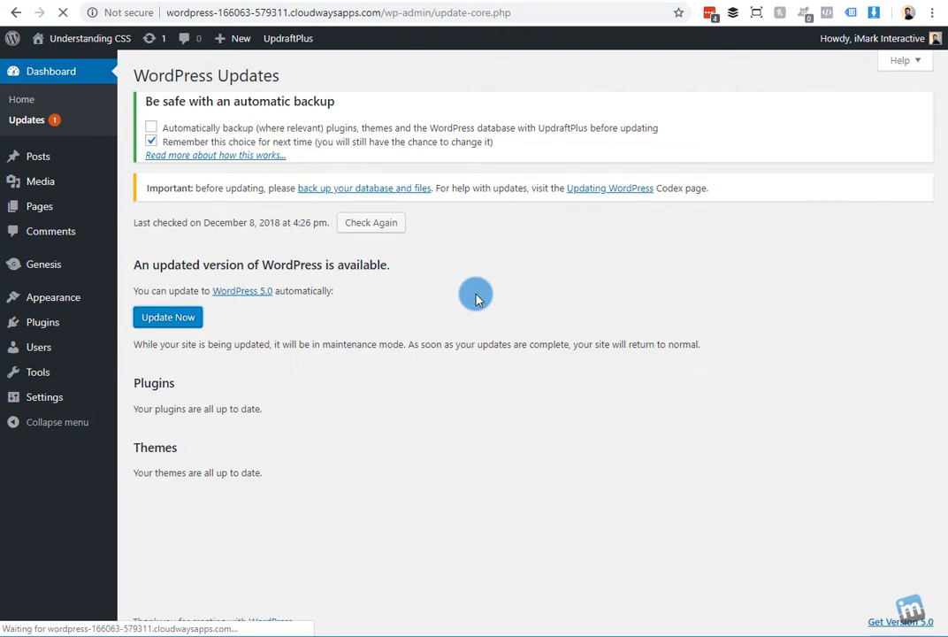
Let the WordPress 5.0 update complete on the welcome page, then bring up the Posts menu
left_click(168, 317)
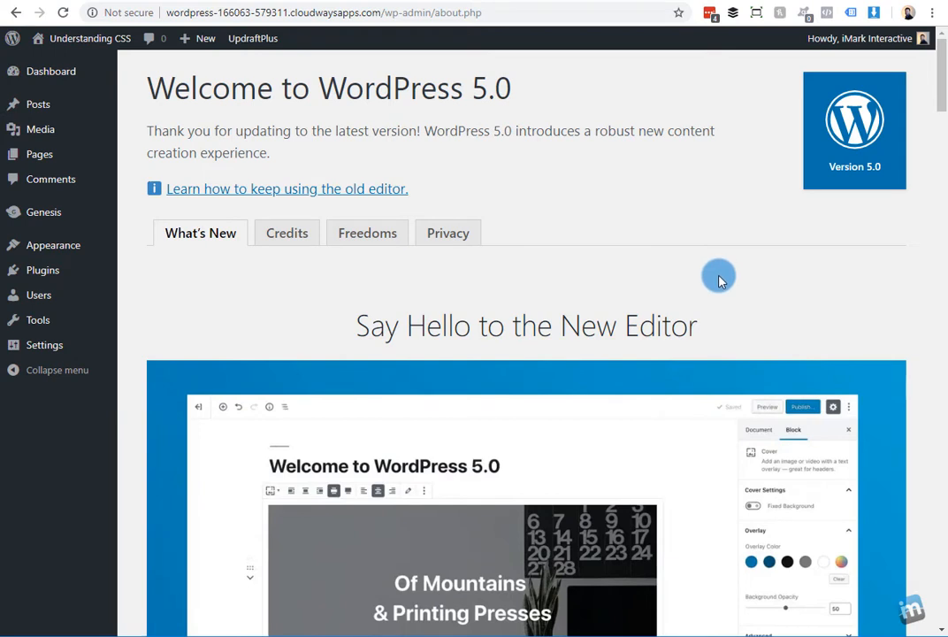
mouse_move(712, 263)
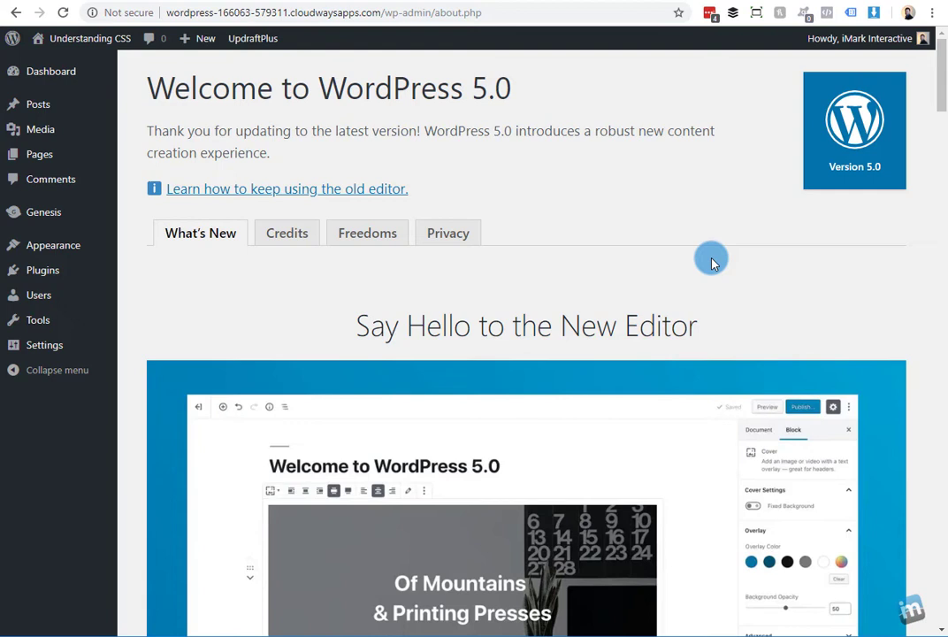
mouse_move(712, 251)
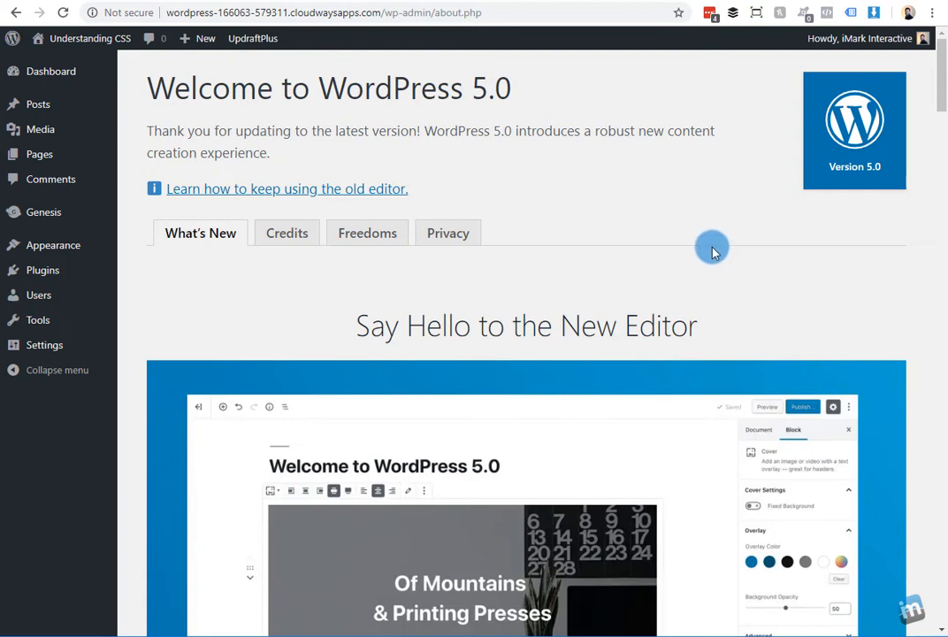
mouse_move(741, 245)
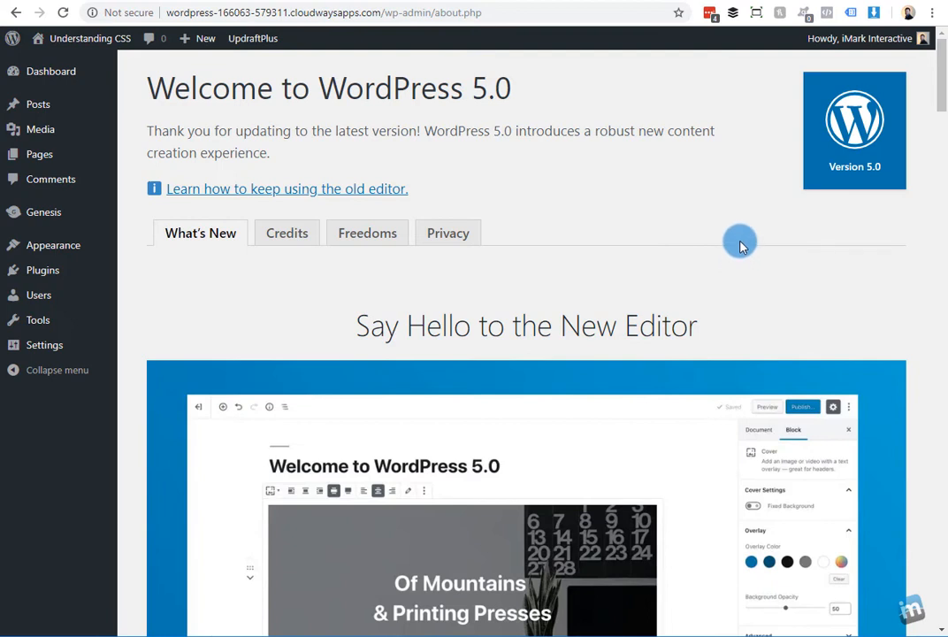
mouse_move(726, 239)
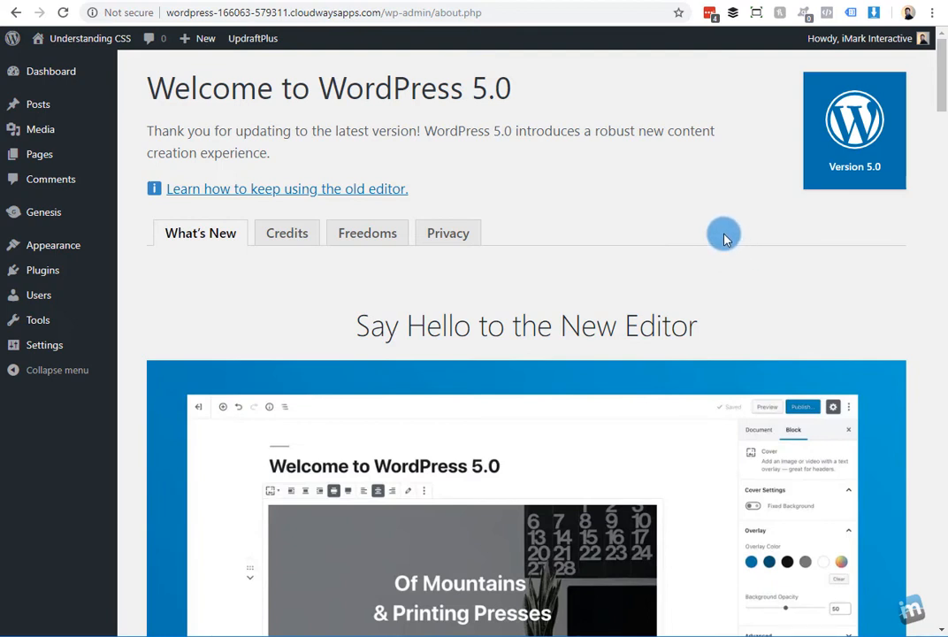
mouse_move(724, 236)
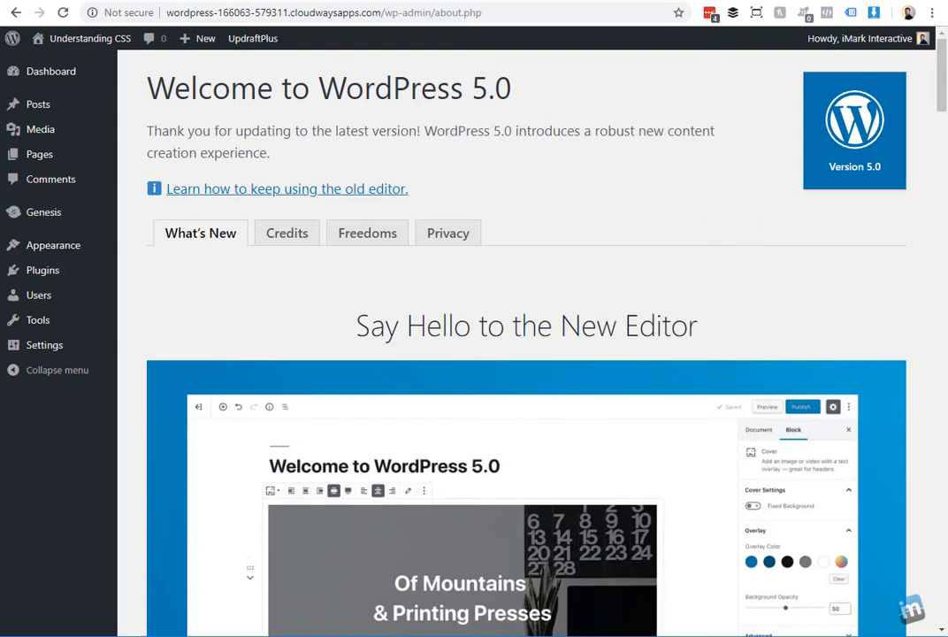
mouse_move(476, 304)
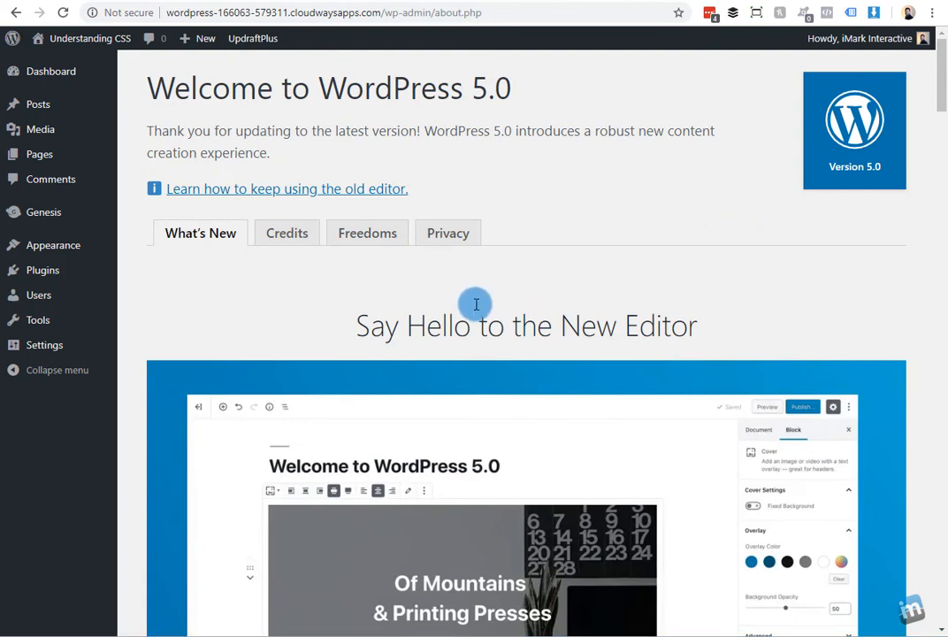
left_click(37, 104)
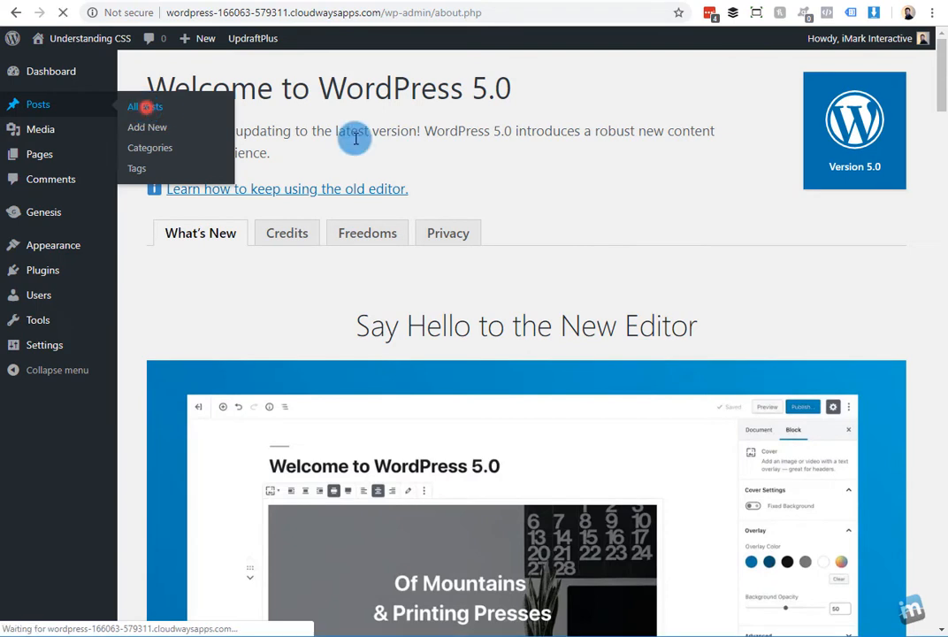
Open 'Example Post for Gutenberg' from All Posts, disable the editor tips, and scroll its Classic block
left_click(134, 106)
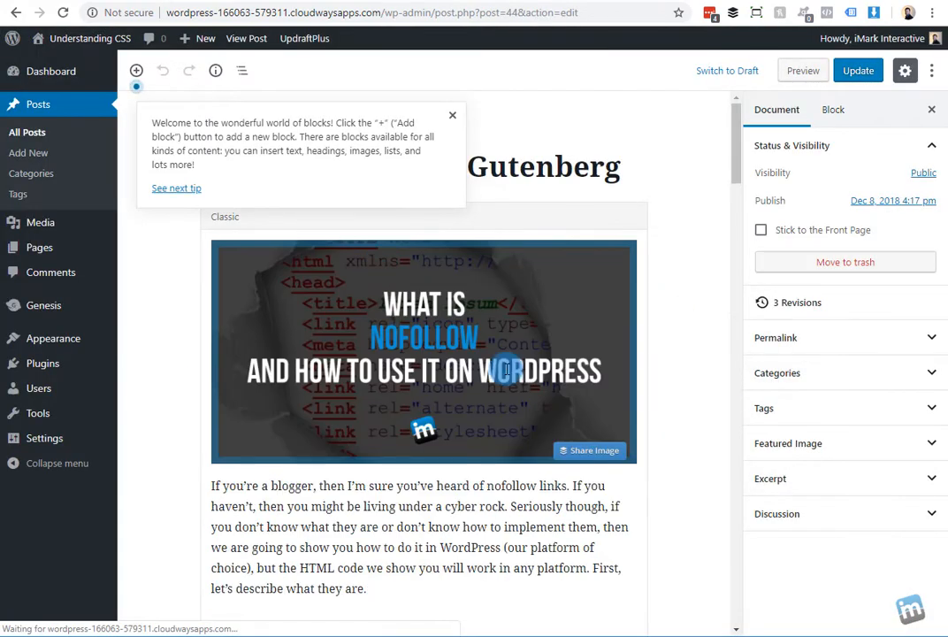
mouse_move(452, 122)
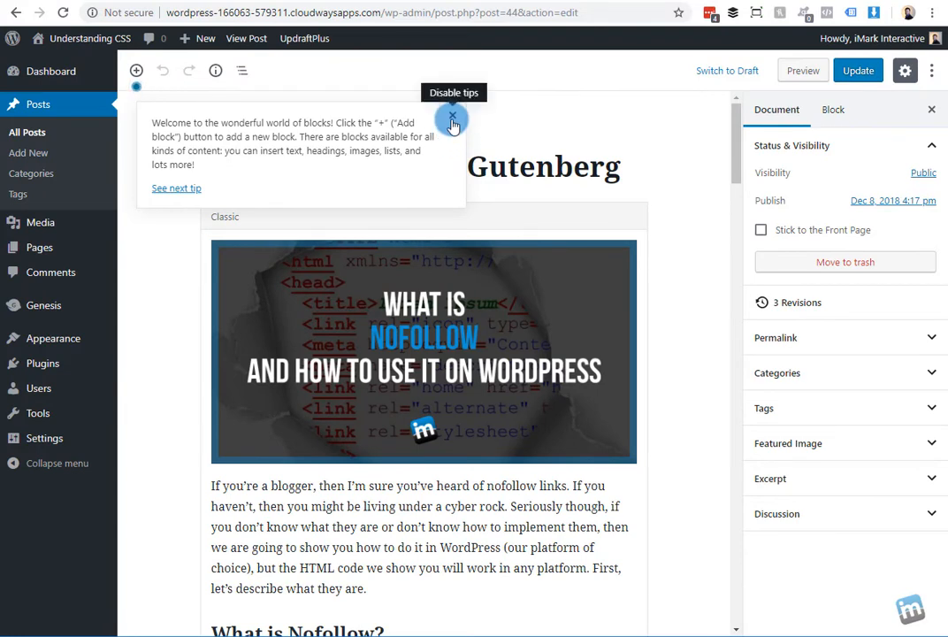
left_click(452, 118)
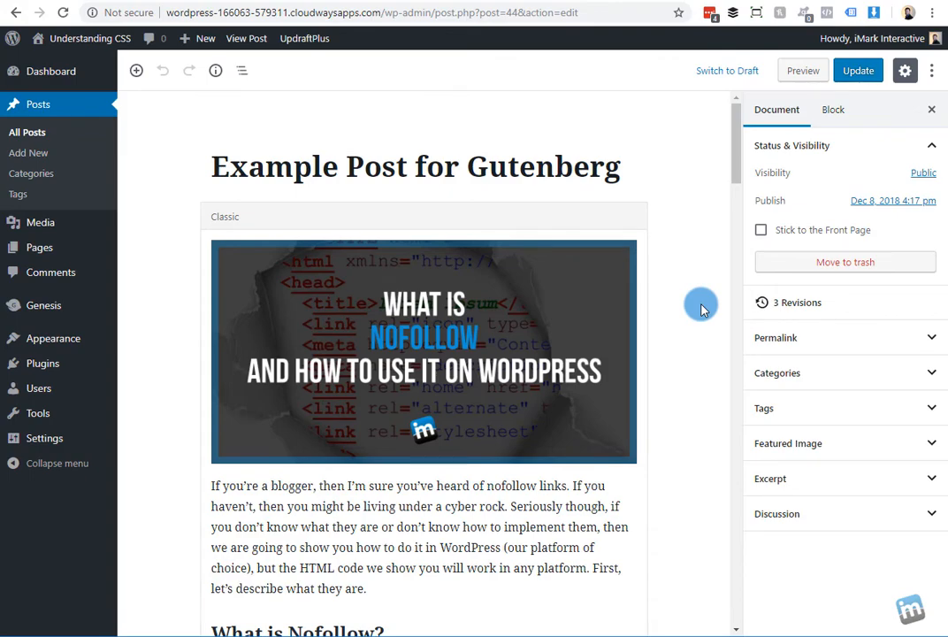
scroll("down", 3)
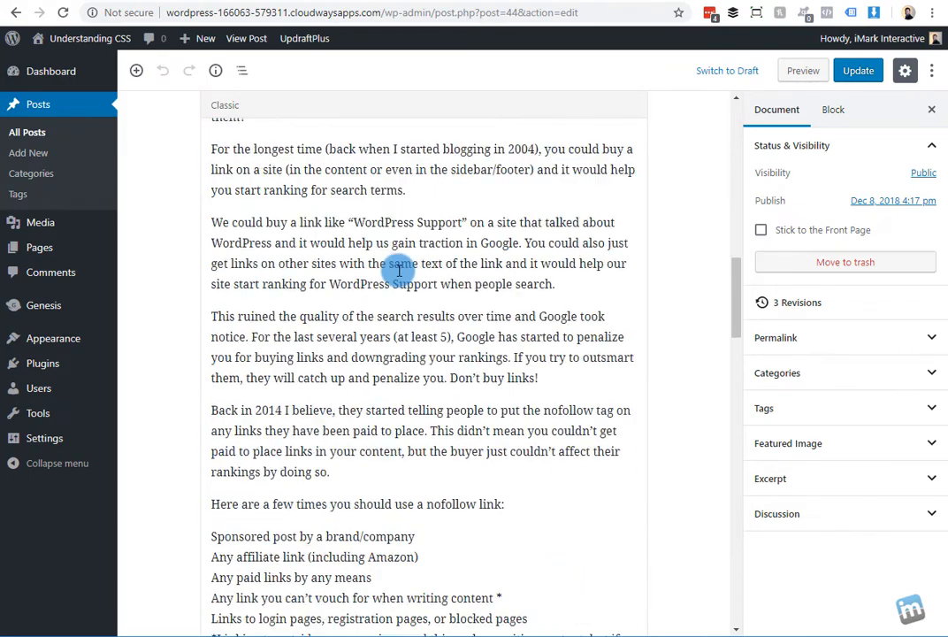
scroll("down", 3)
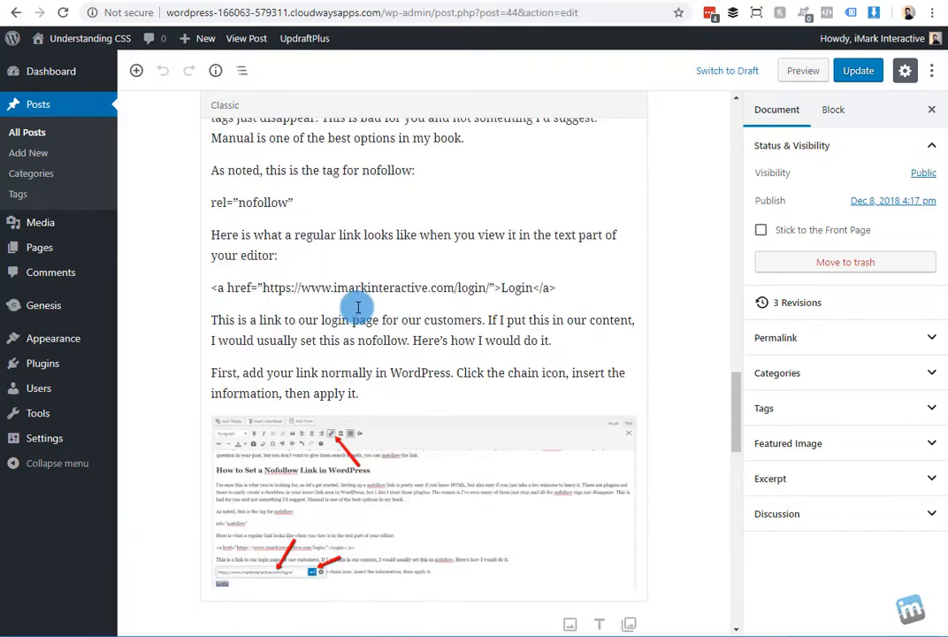
scroll("up", 3)
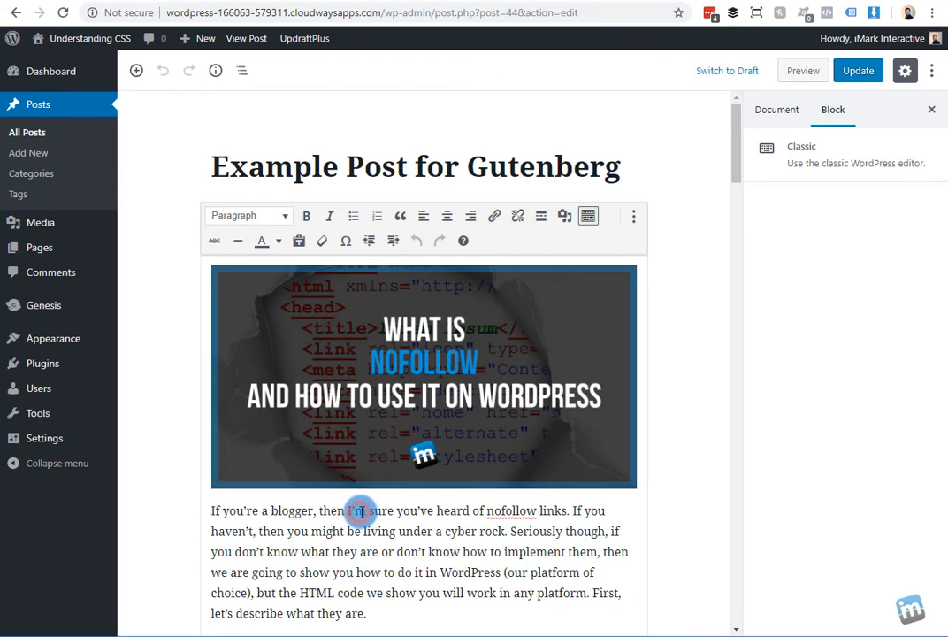
mouse_move(377, 488)
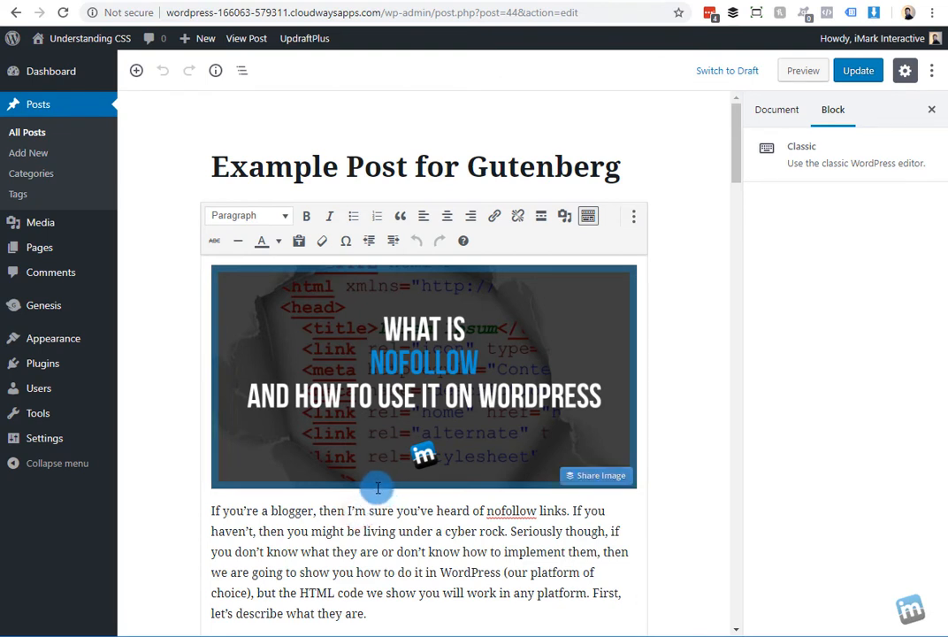
Convert the post's Classic block to blocks using its More options menu
scroll("down", 3)
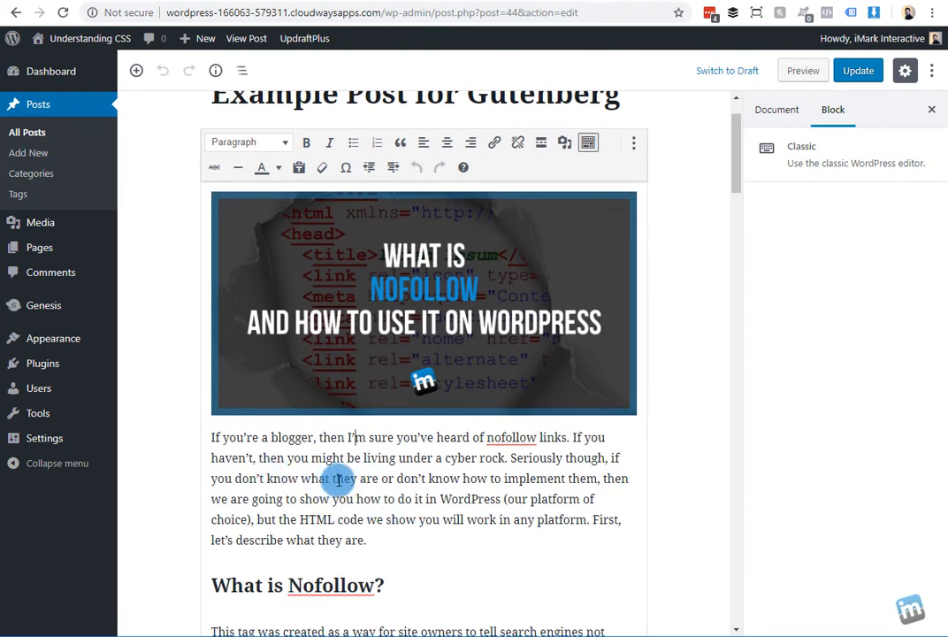
scroll("up", 3)
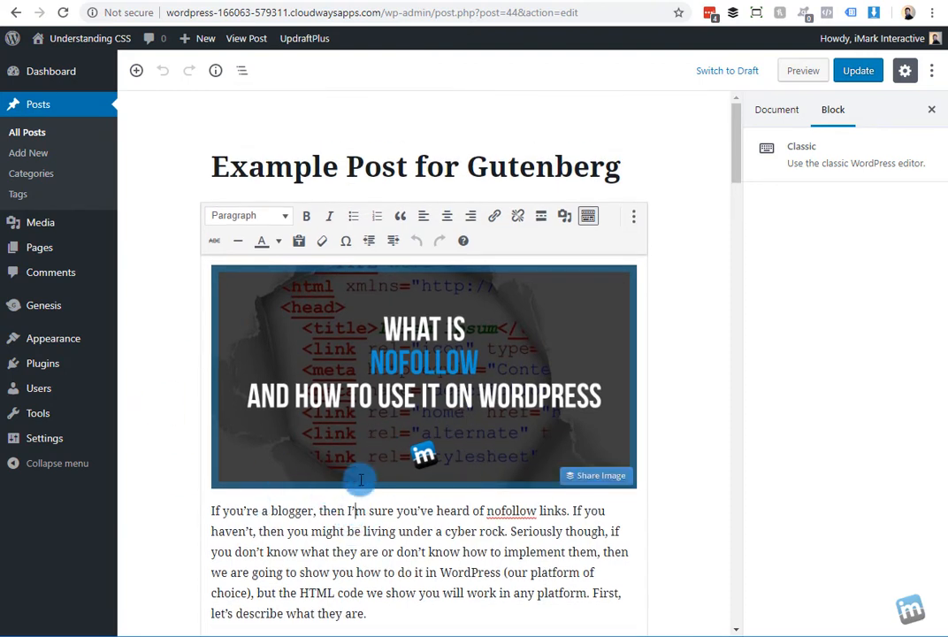
scroll("down", 3)
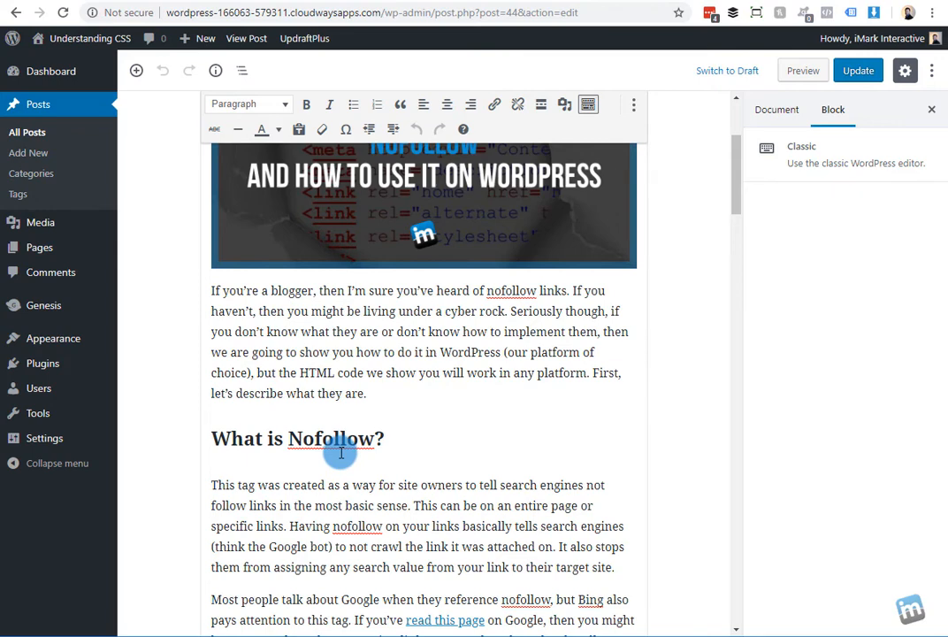
mouse_move(343, 485)
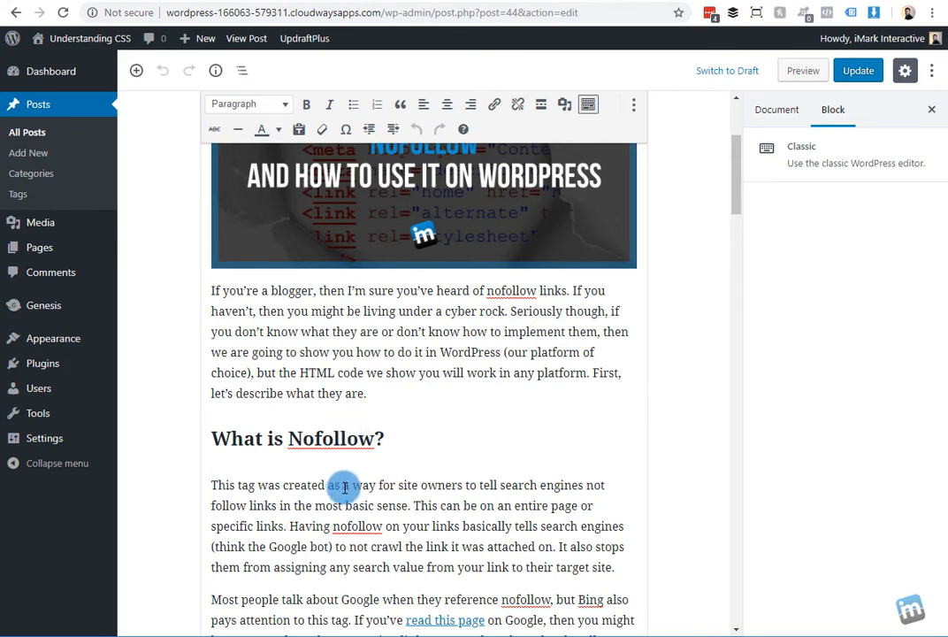
scroll("up", 3)
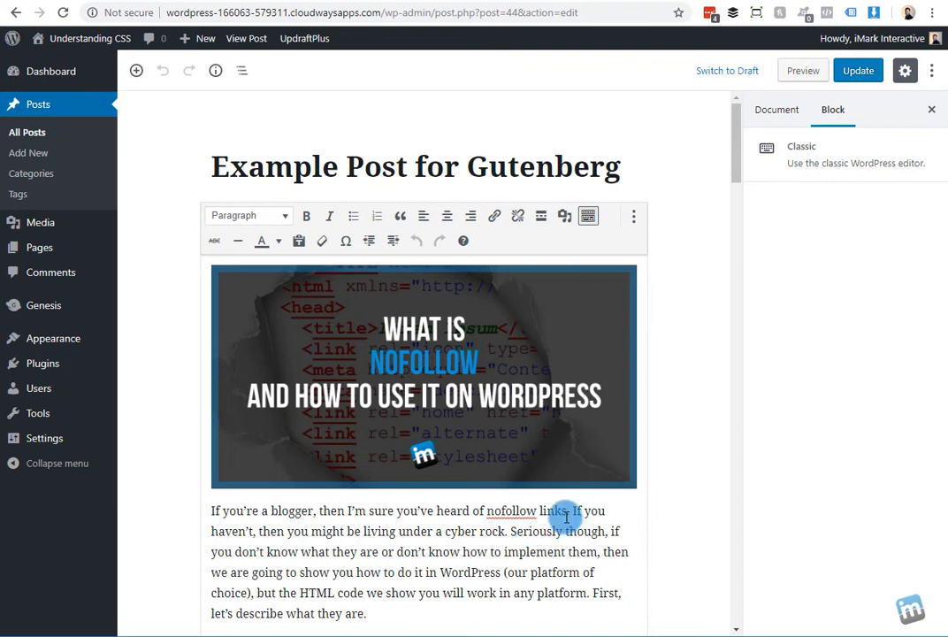
mouse_move(552, 492)
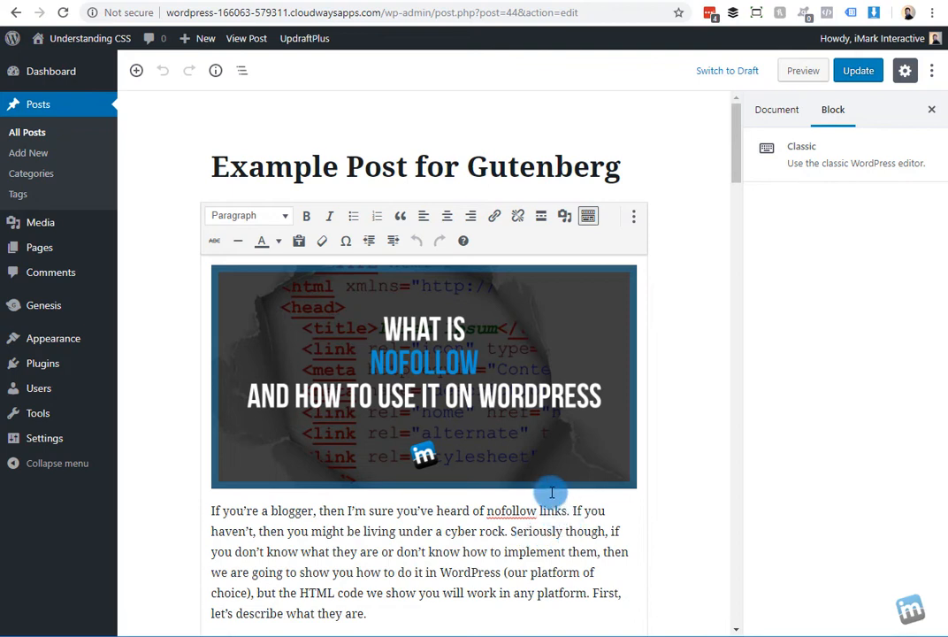
mouse_move(294, 551)
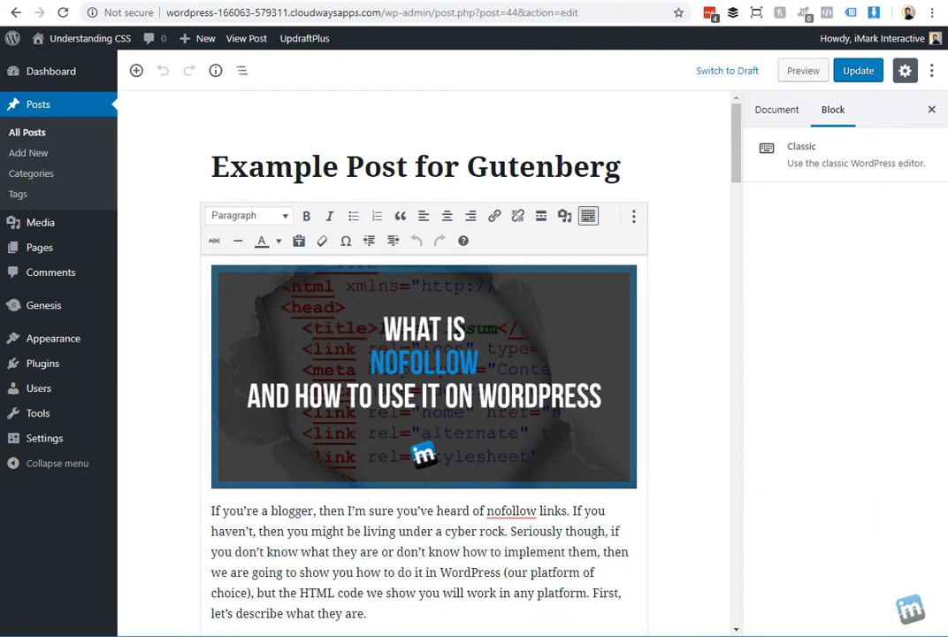
mouse_move(508, 445)
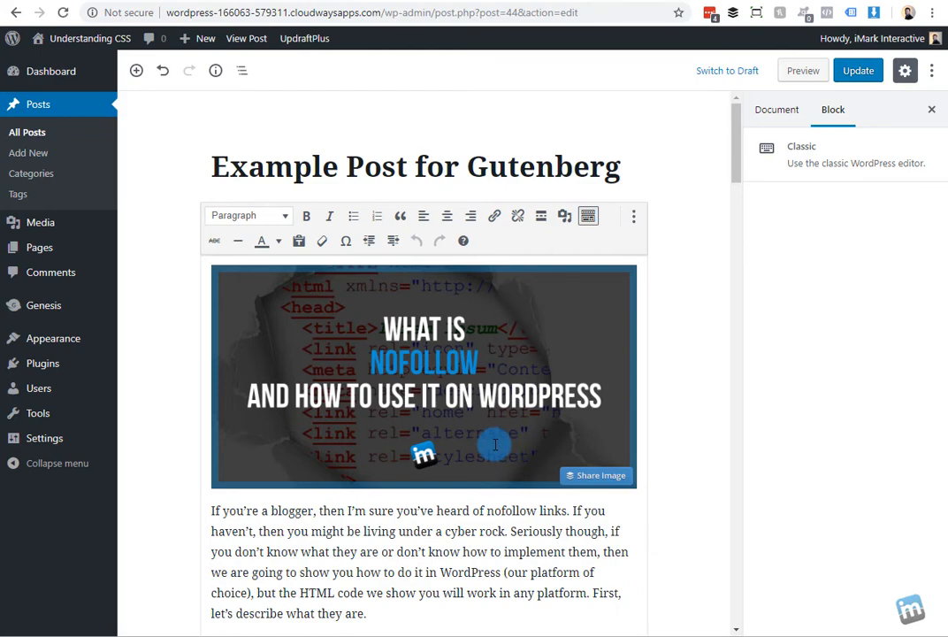
scroll("down", 3)
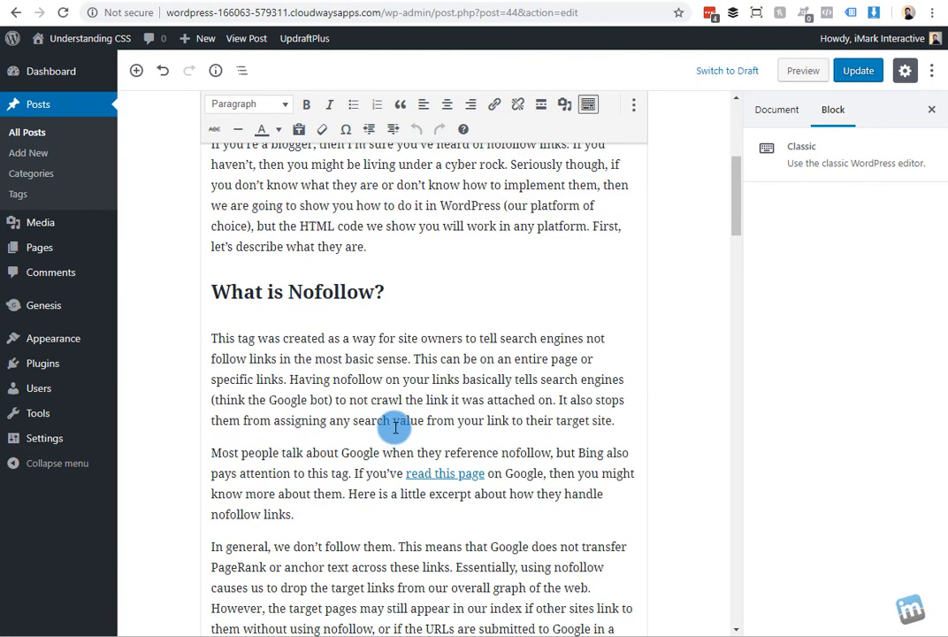
scroll("down", 3)
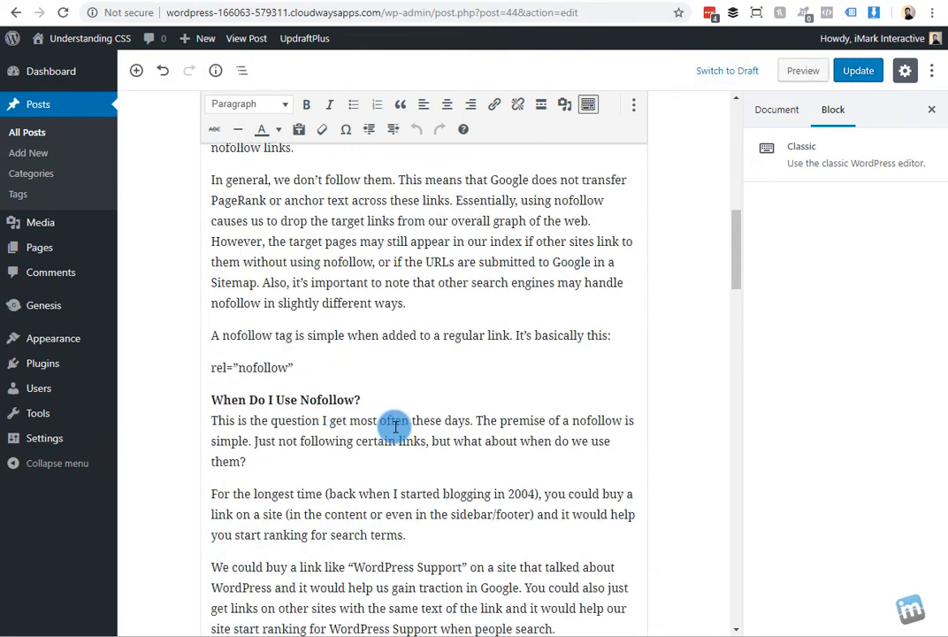
scroll("up", 3)
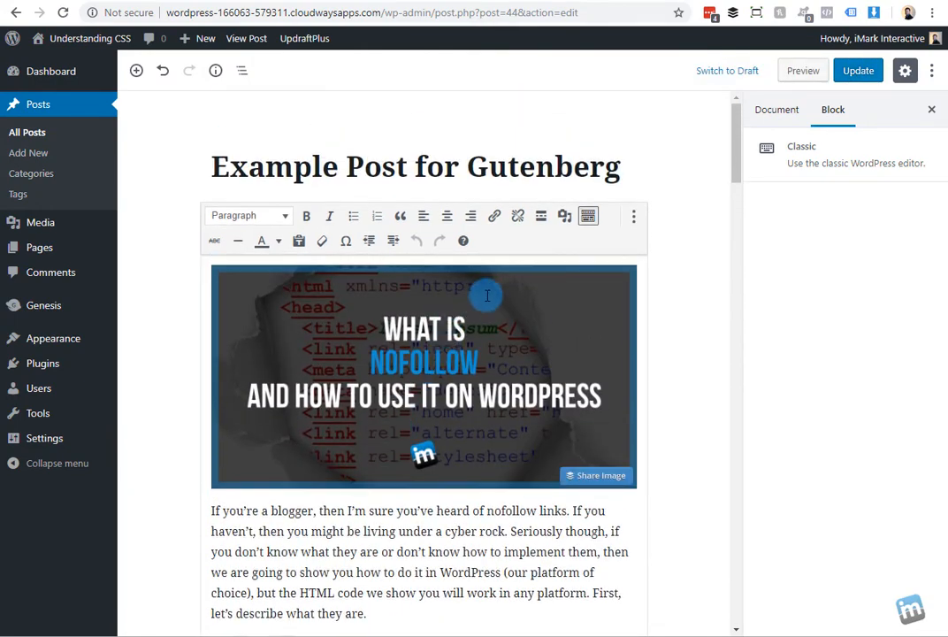
mouse_move(636, 241)
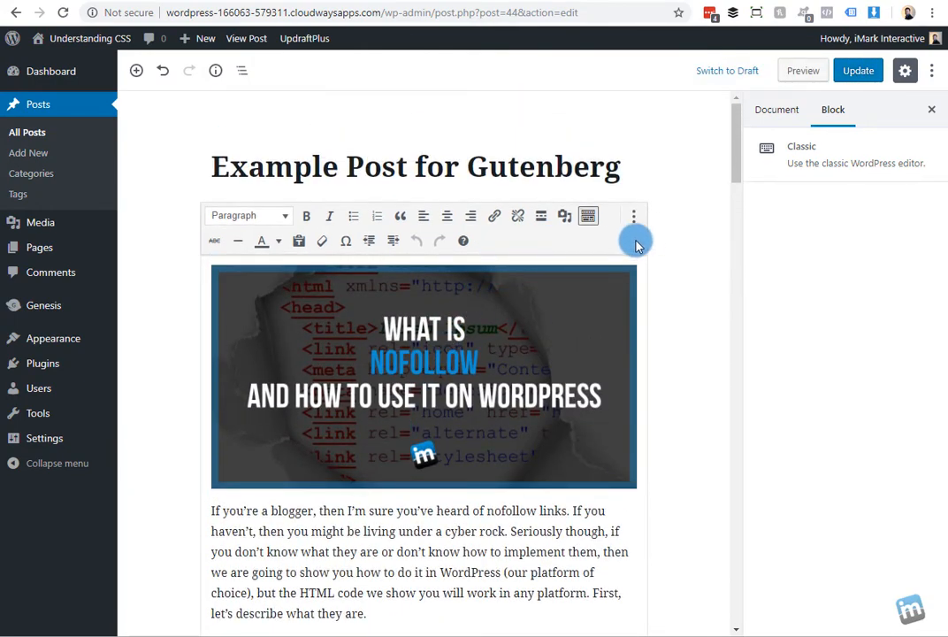
mouse_move(634, 216)
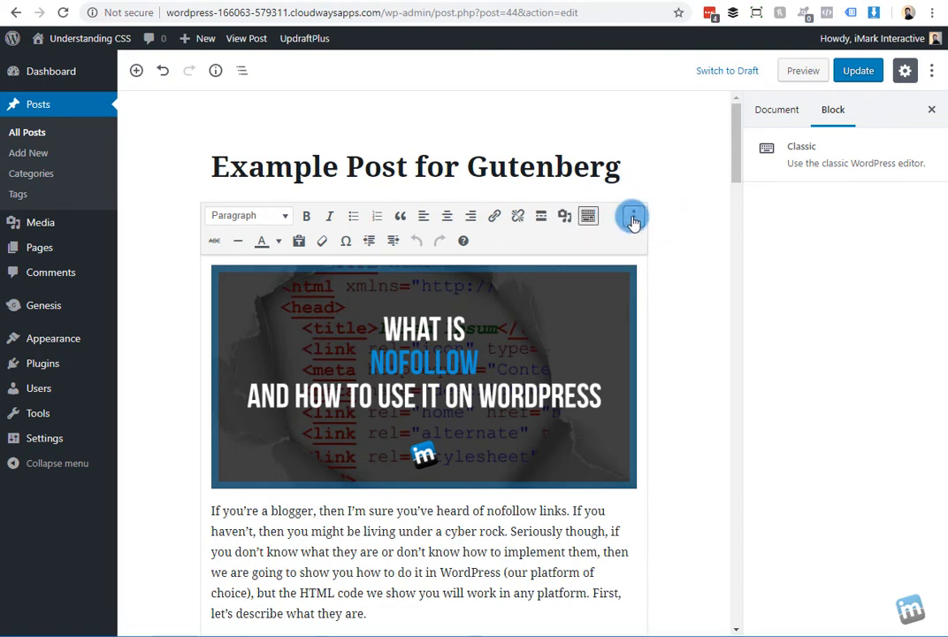
left_click(633, 216)
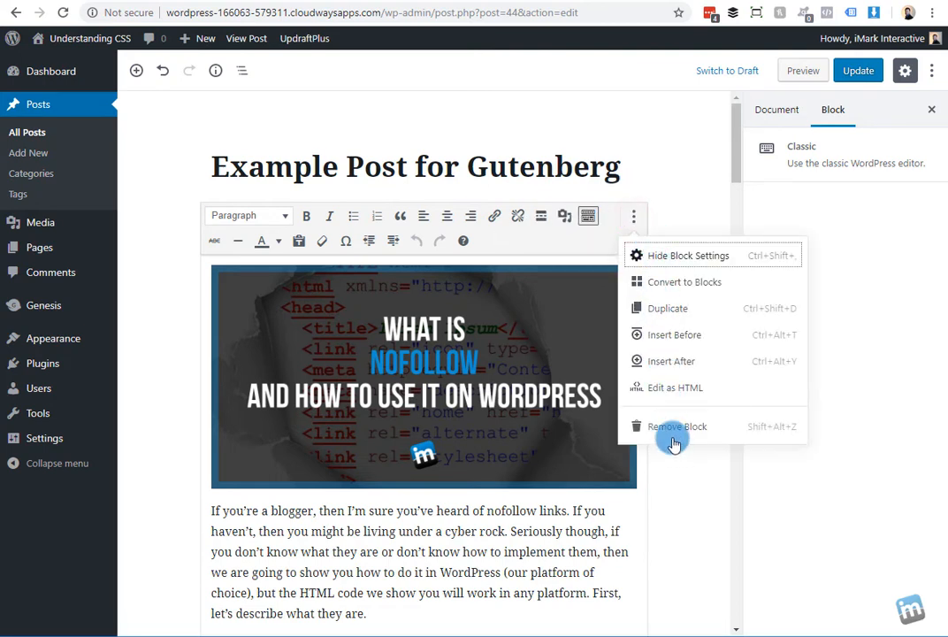
mouse_move(669, 287)
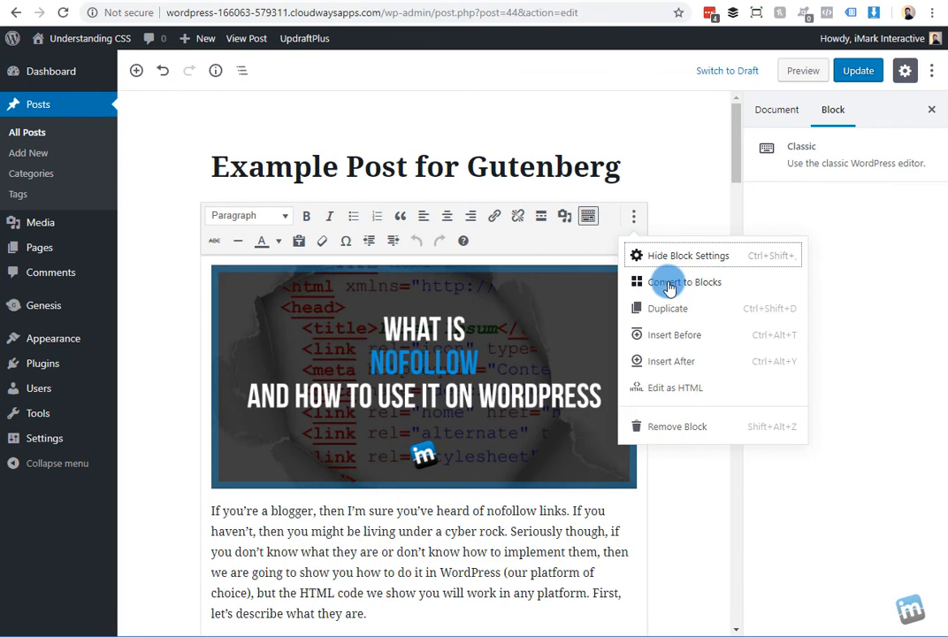
left_click(684, 281)
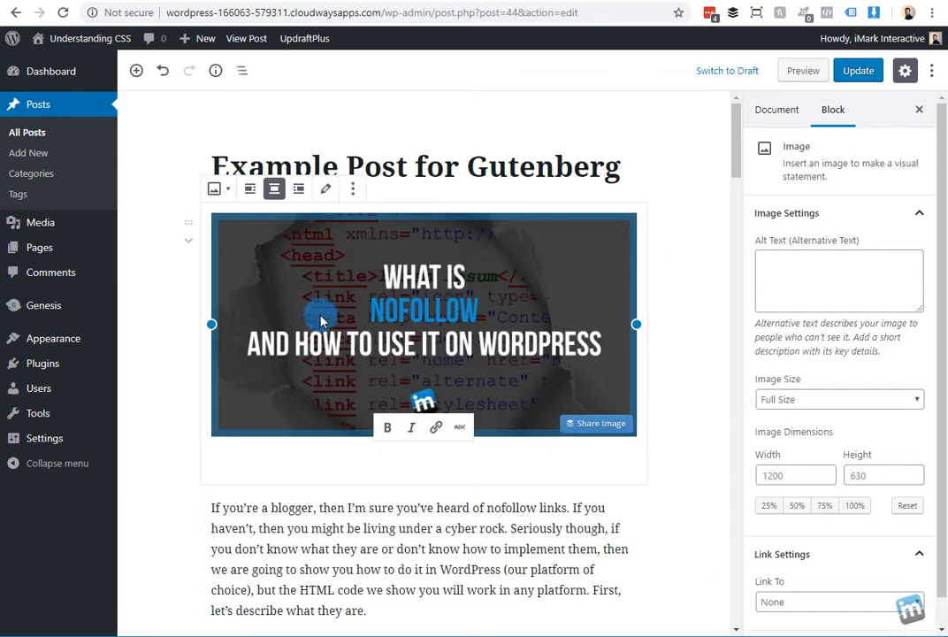
scroll("down", 3)
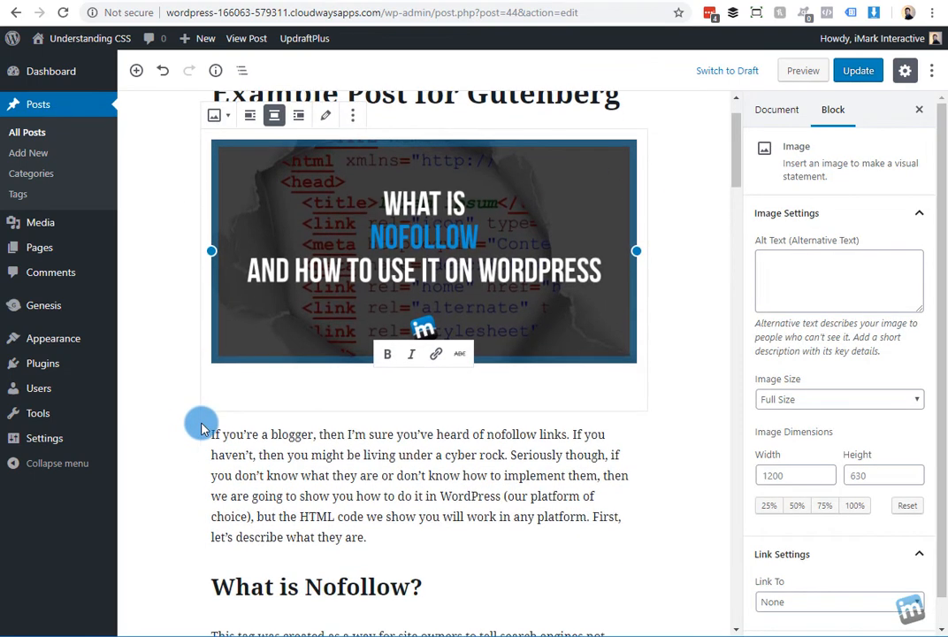
scroll("down", 3)
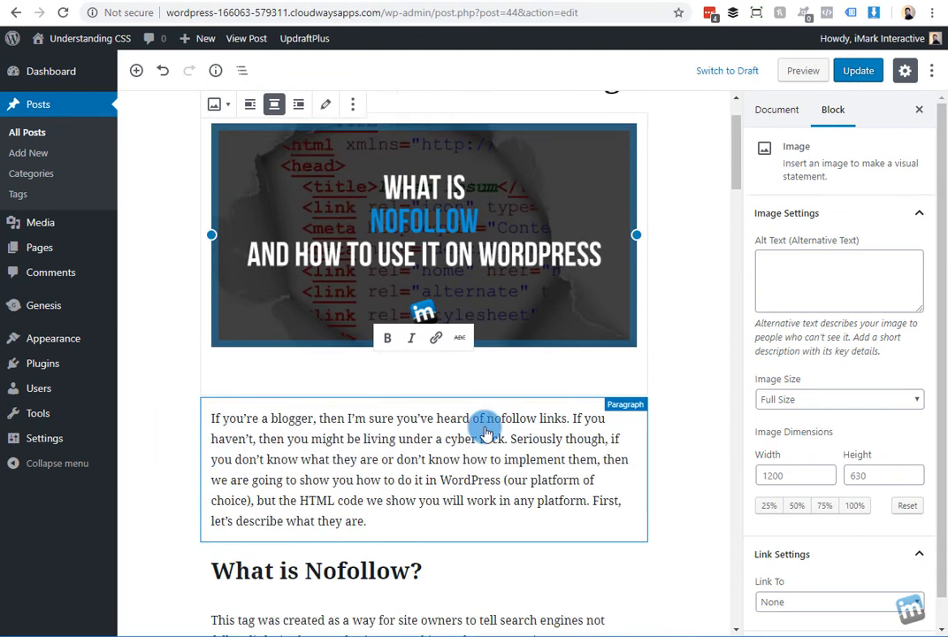
scroll("down", 3)
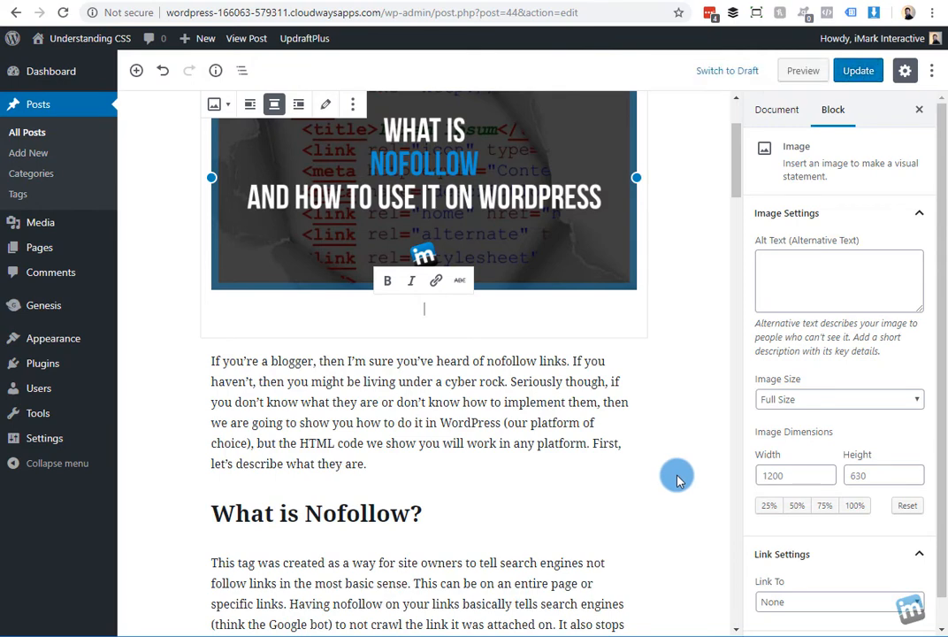
left_click(416, 412)
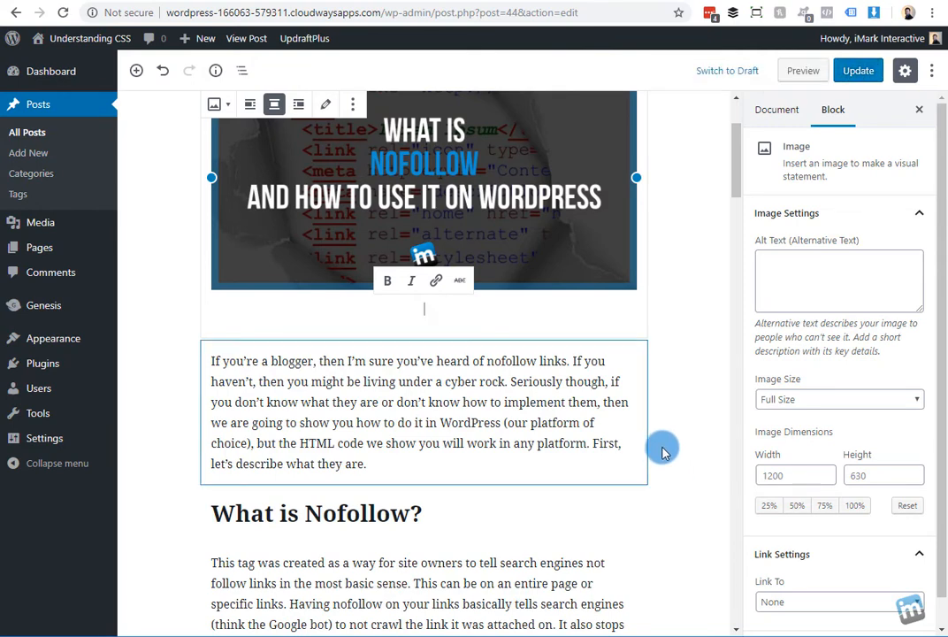
left_click(672, 447)
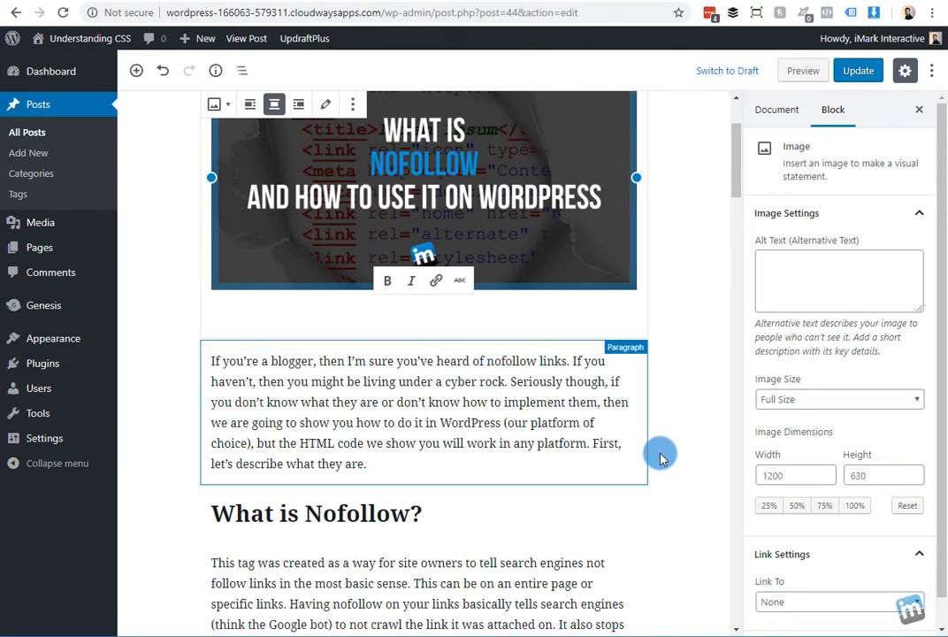
scroll("down", 3)
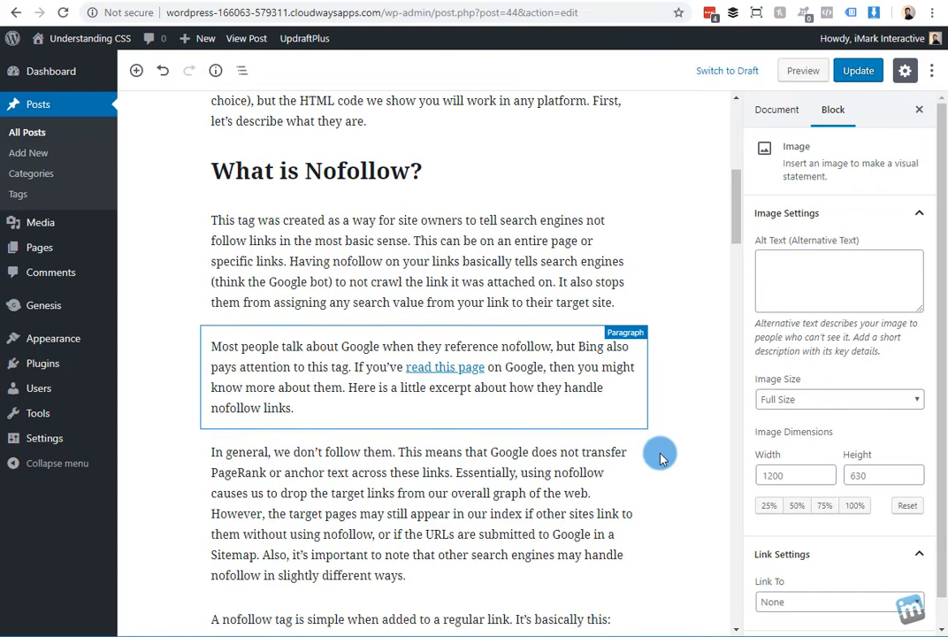
scroll("down", 3)
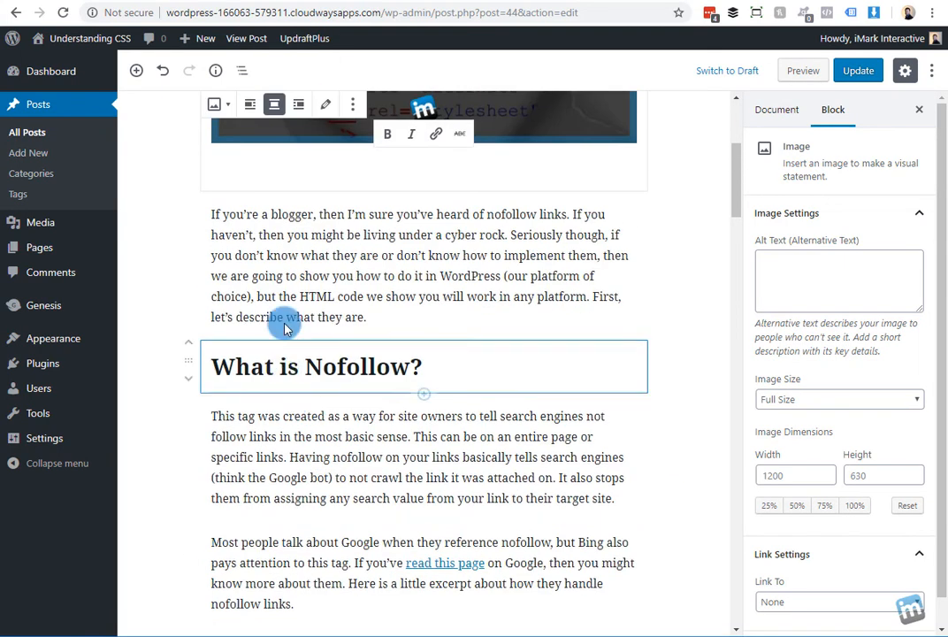
scroll("down", 3)
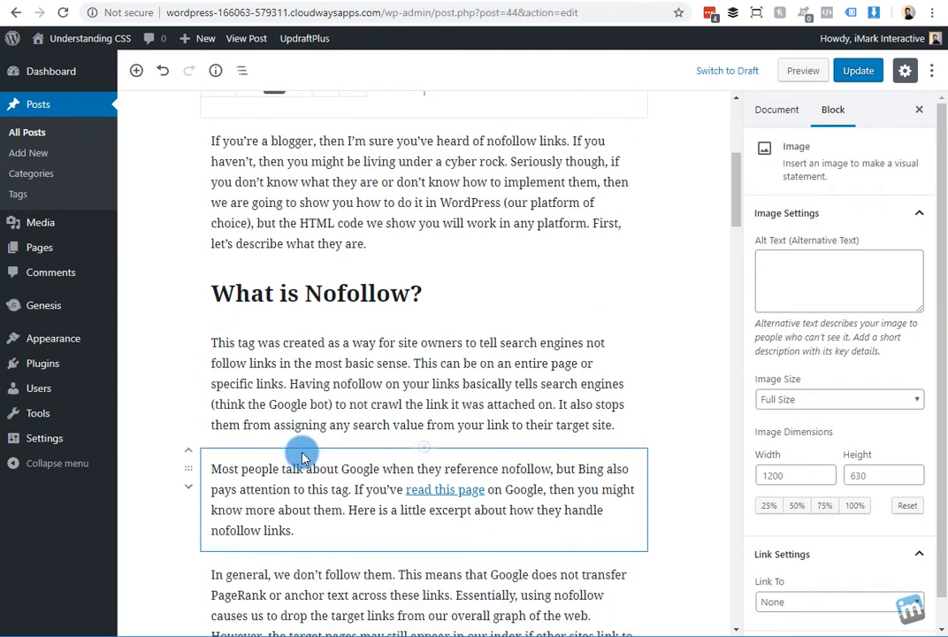
scroll("up", 3)
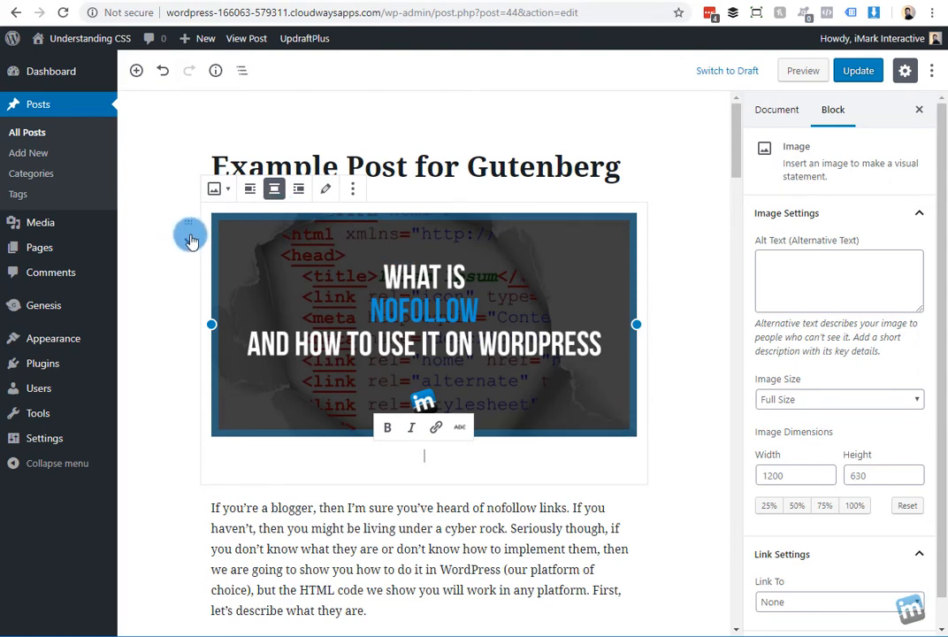
scroll("down", 3)
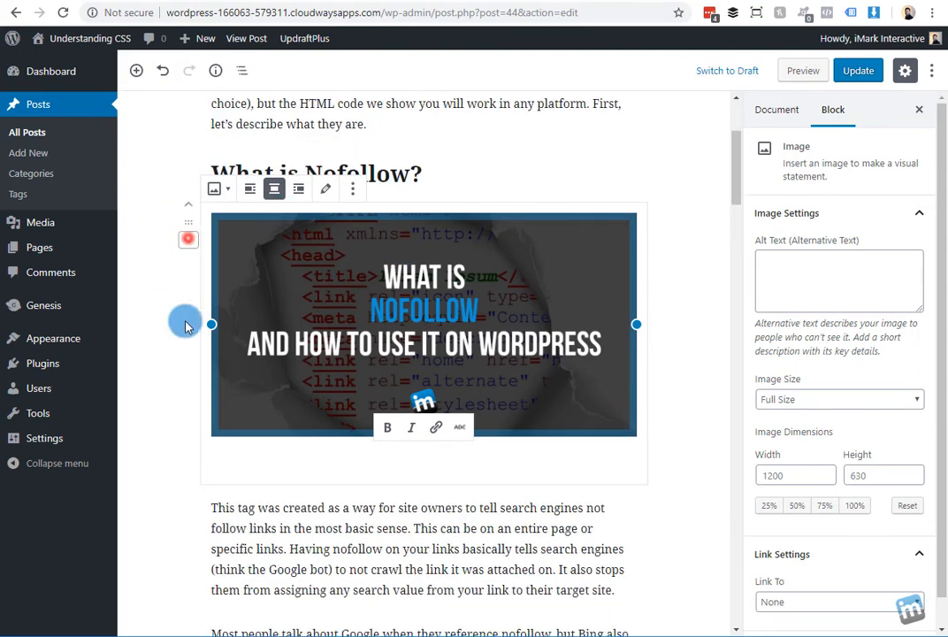
scroll("up", 3)
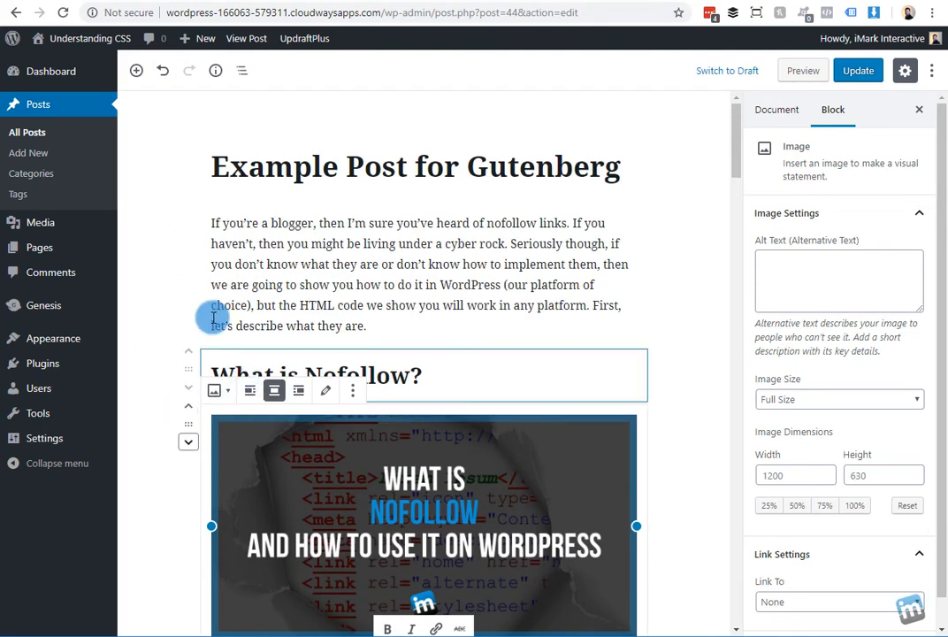
left_click(189, 354)
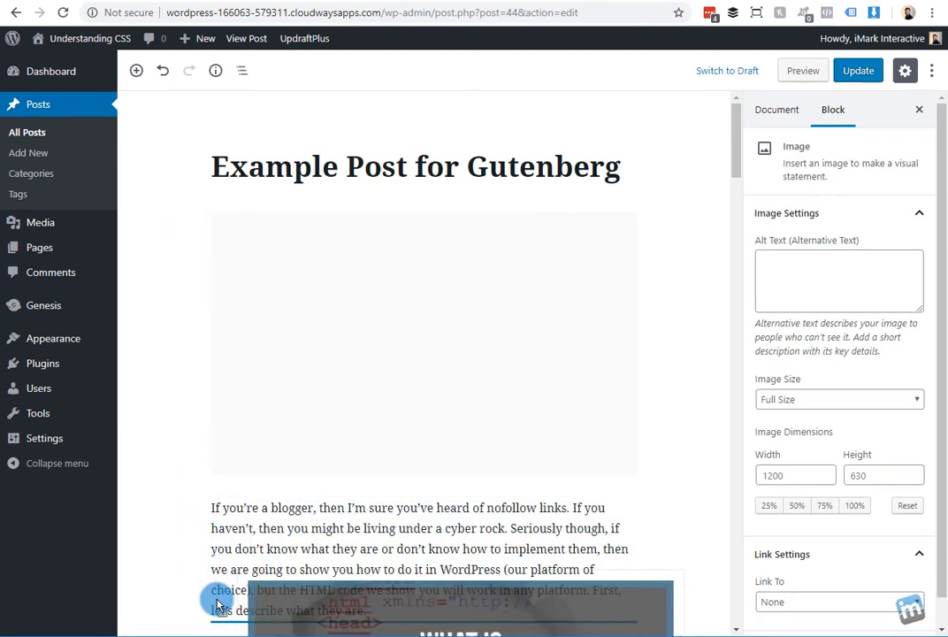
left_click(188, 356)
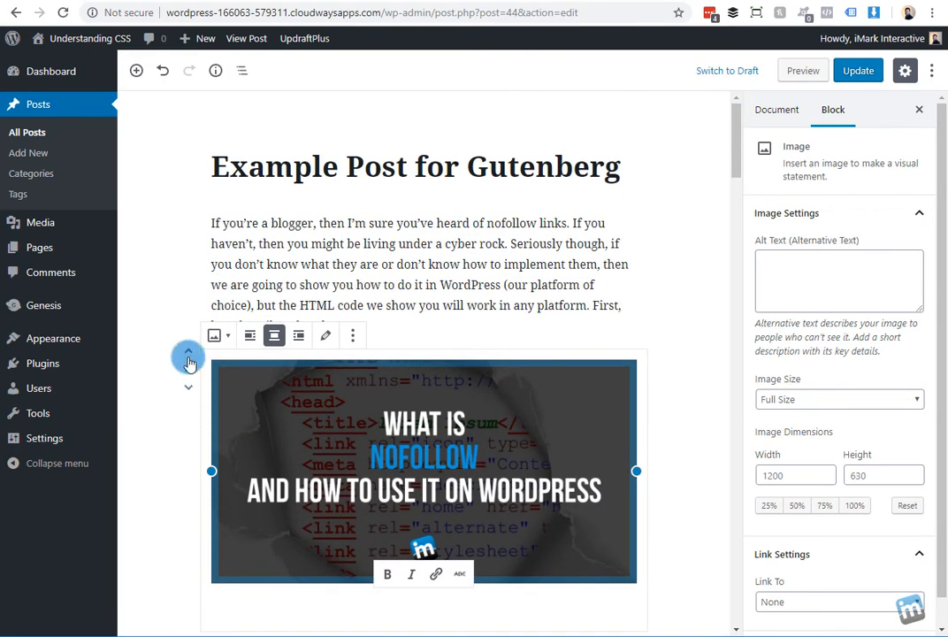
left_click(188, 352)
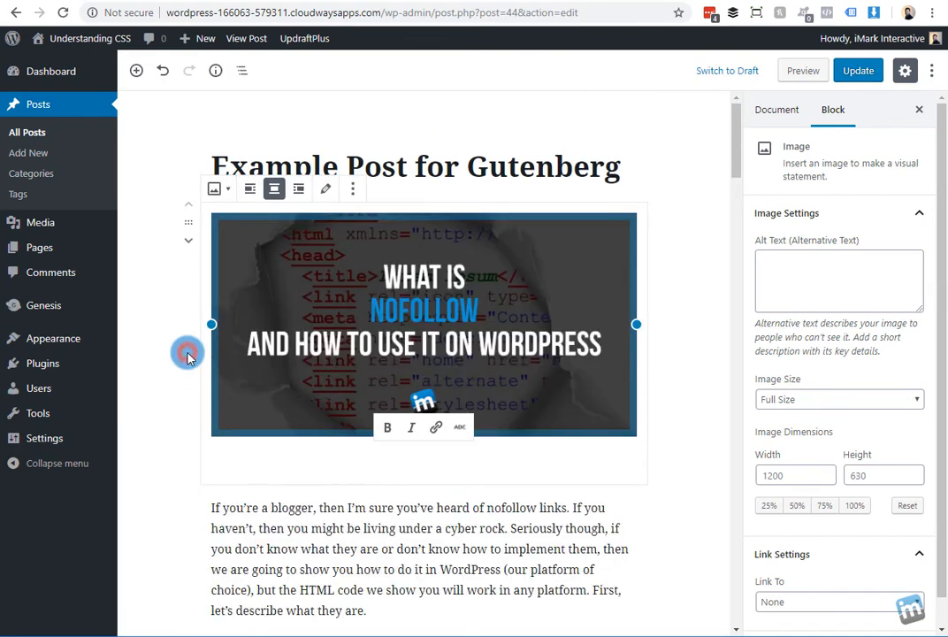
mouse_move(697, 417)
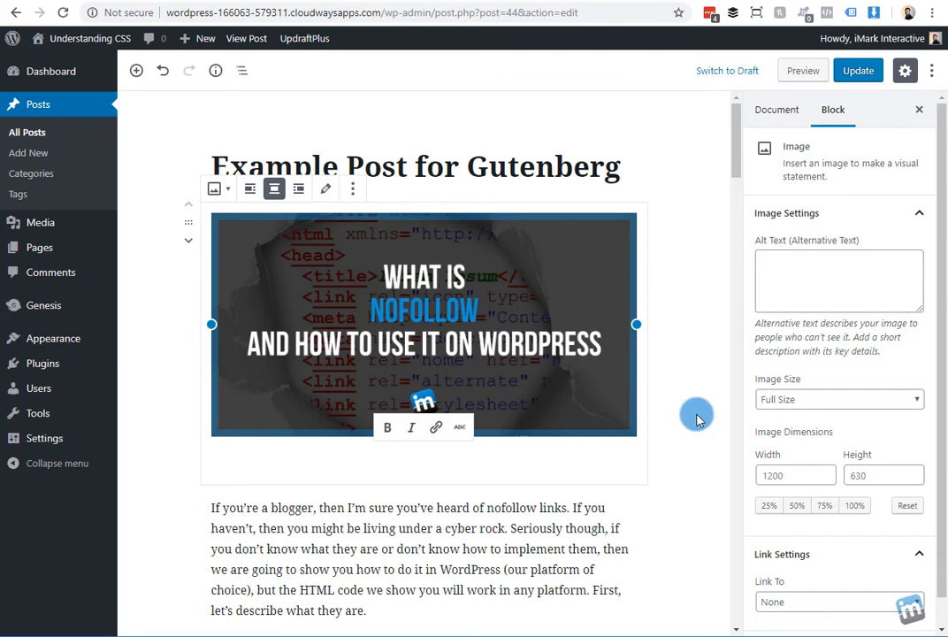
mouse_move(133, 297)
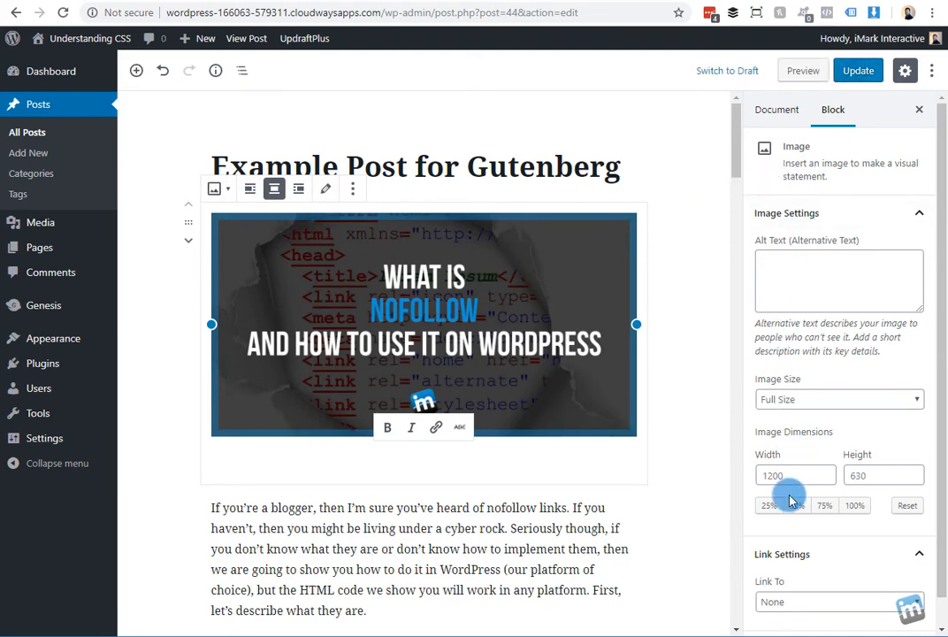
left_click(824, 505)
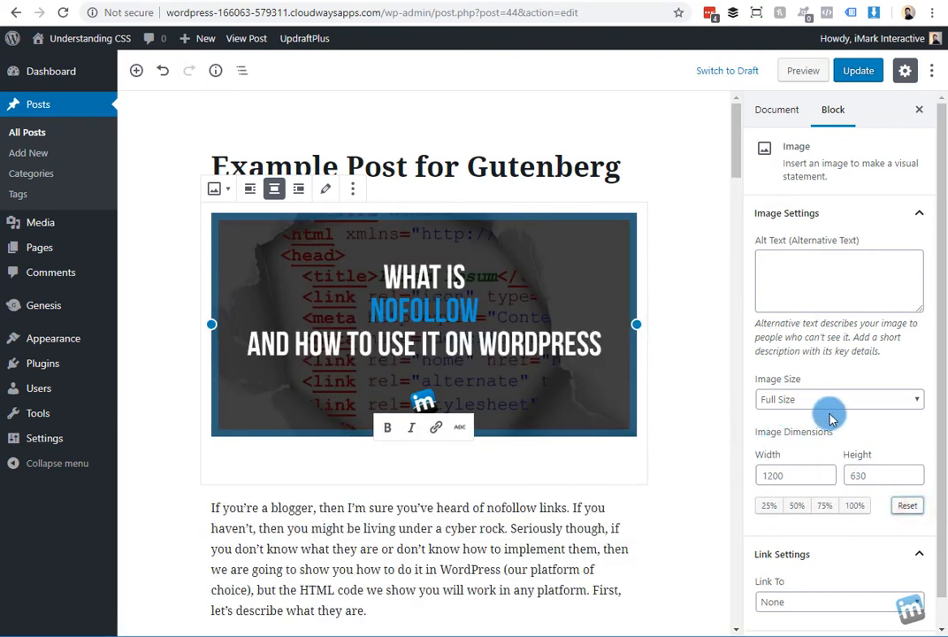
mouse_move(469, 343)
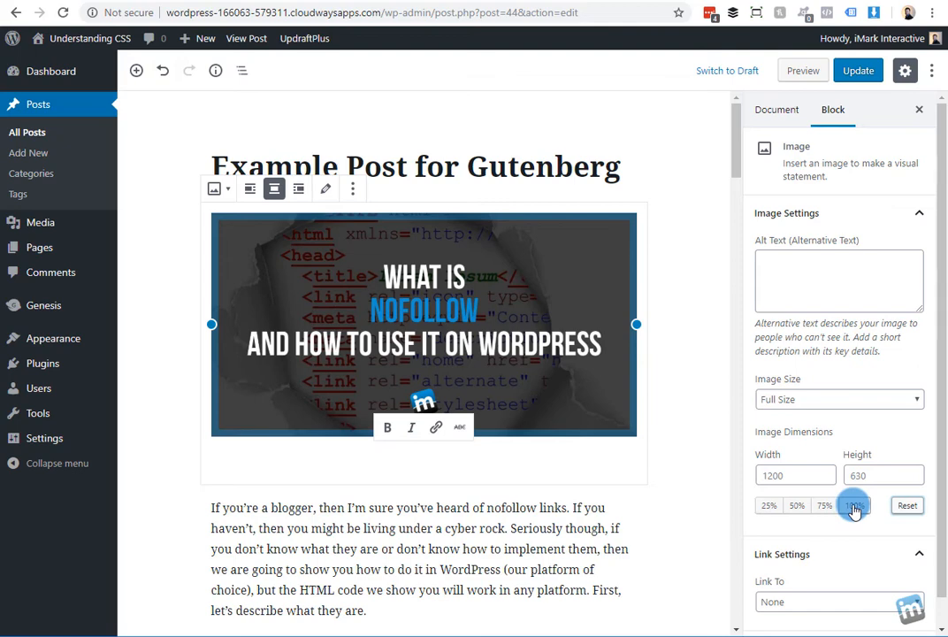
mouse_move(676, 510)
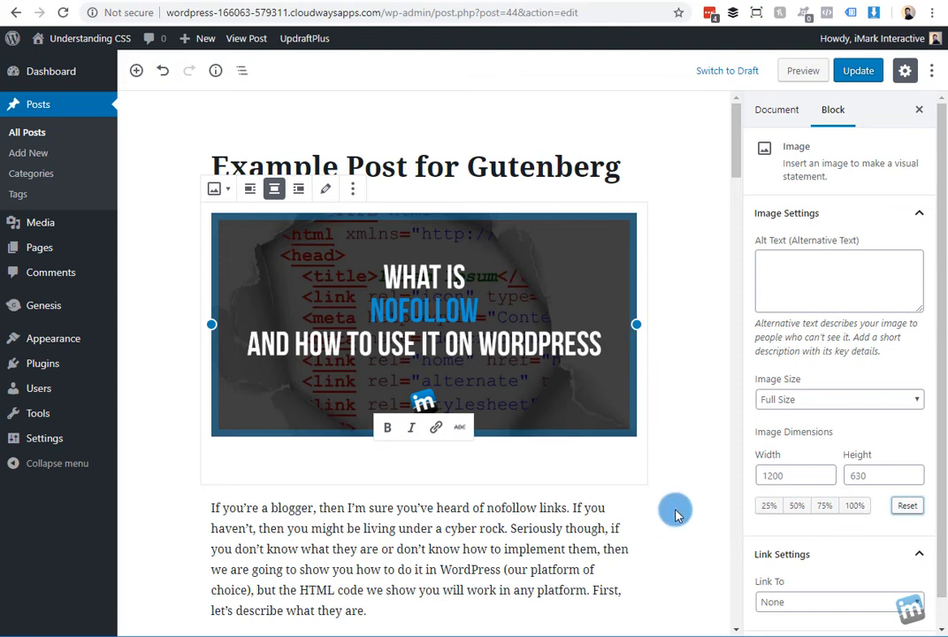
scroll("down", 3)
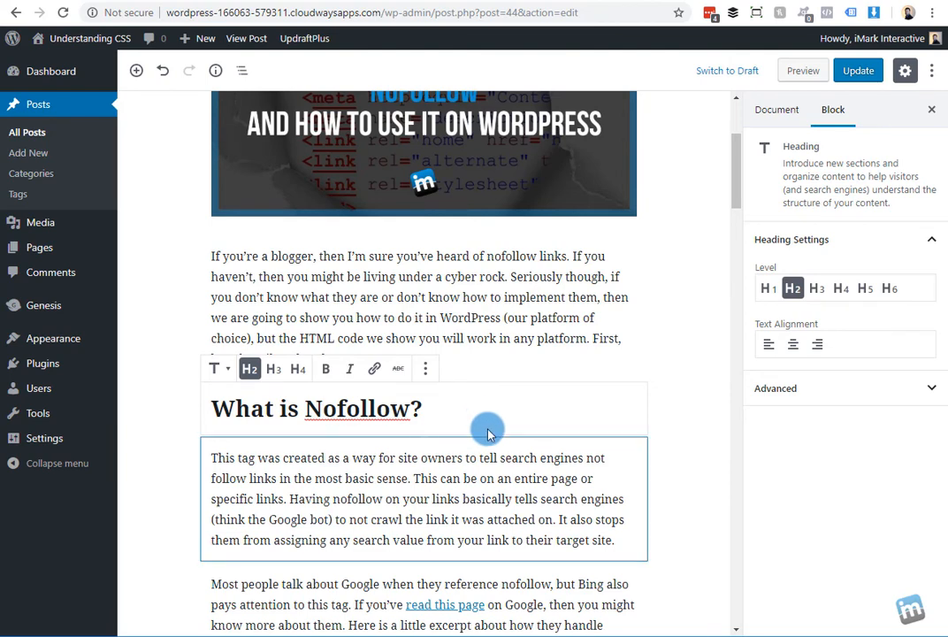
scroll("down", 3)
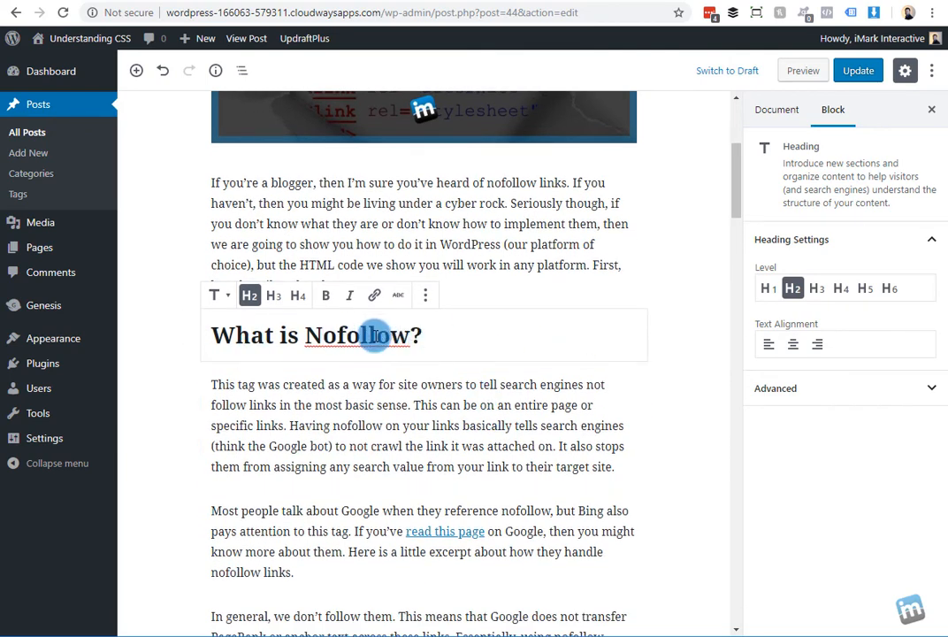
left_click(407, 352)
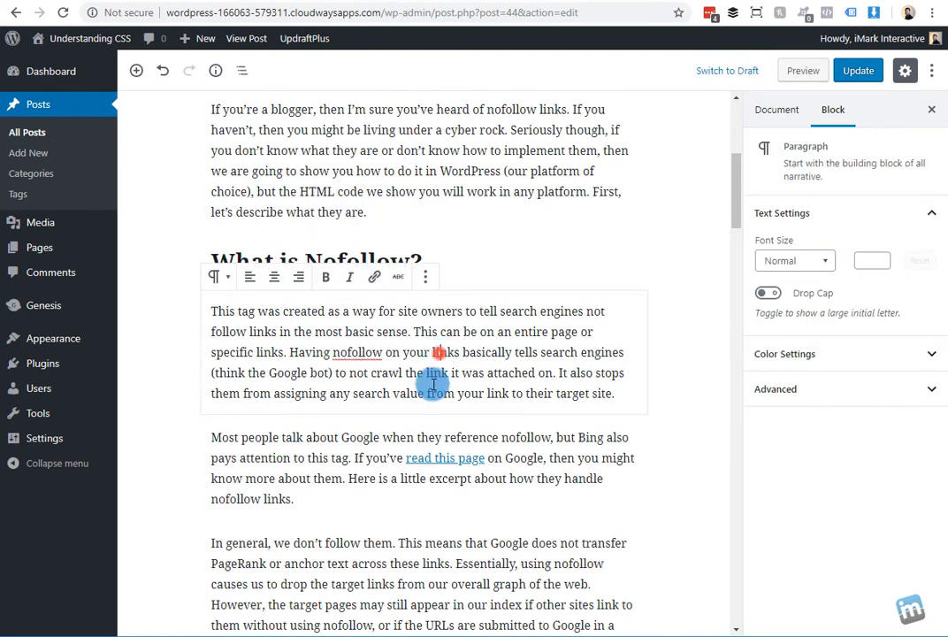
left_click(436, 411)
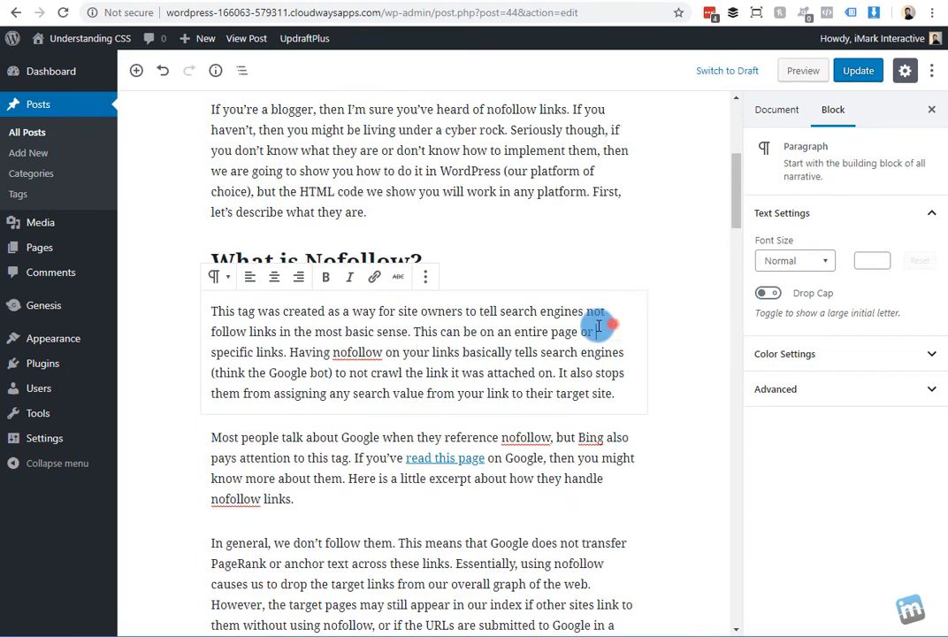
left_click(425, 277)
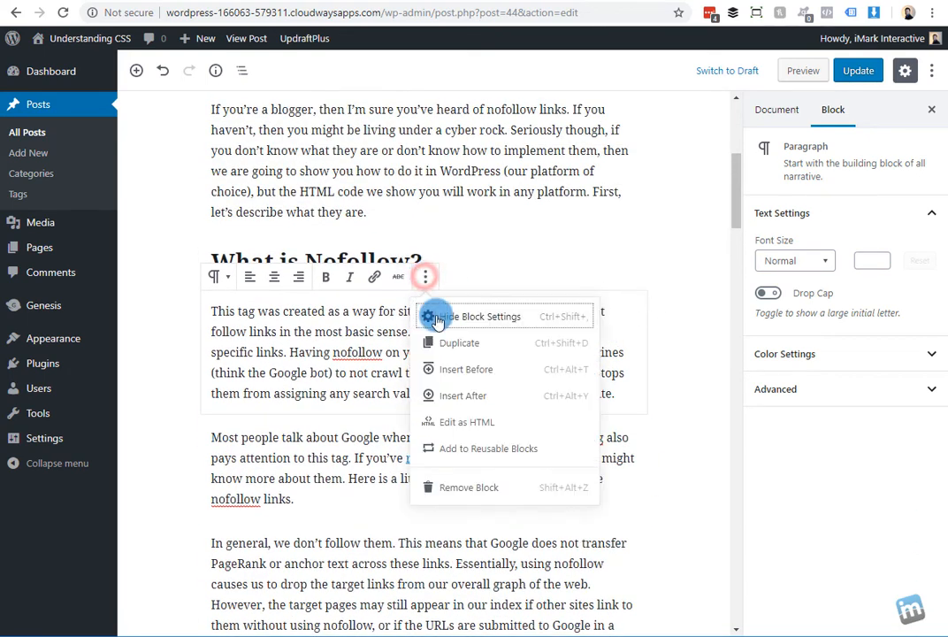
mouse_move(459, 427)
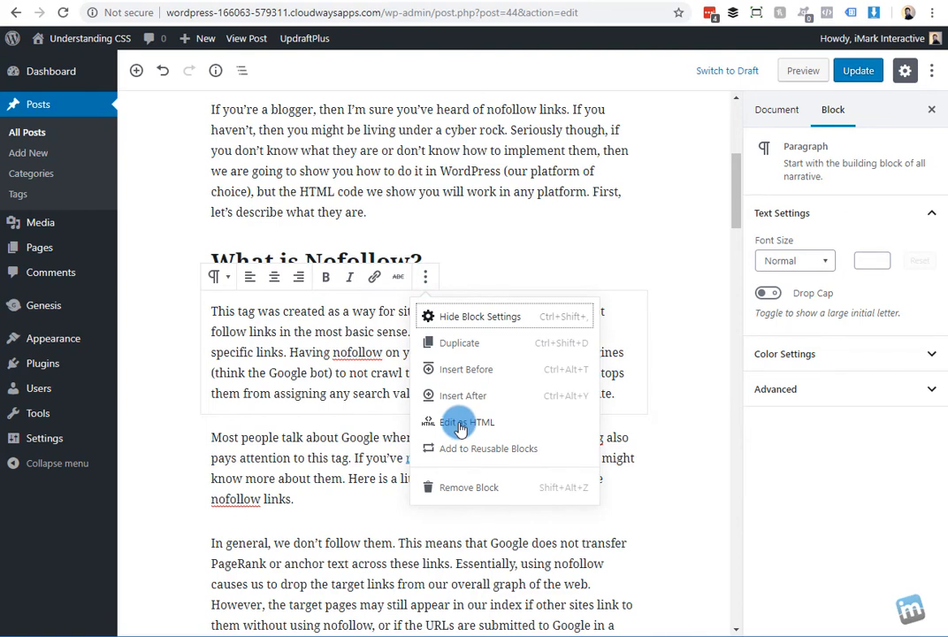
left_click(466, 422)
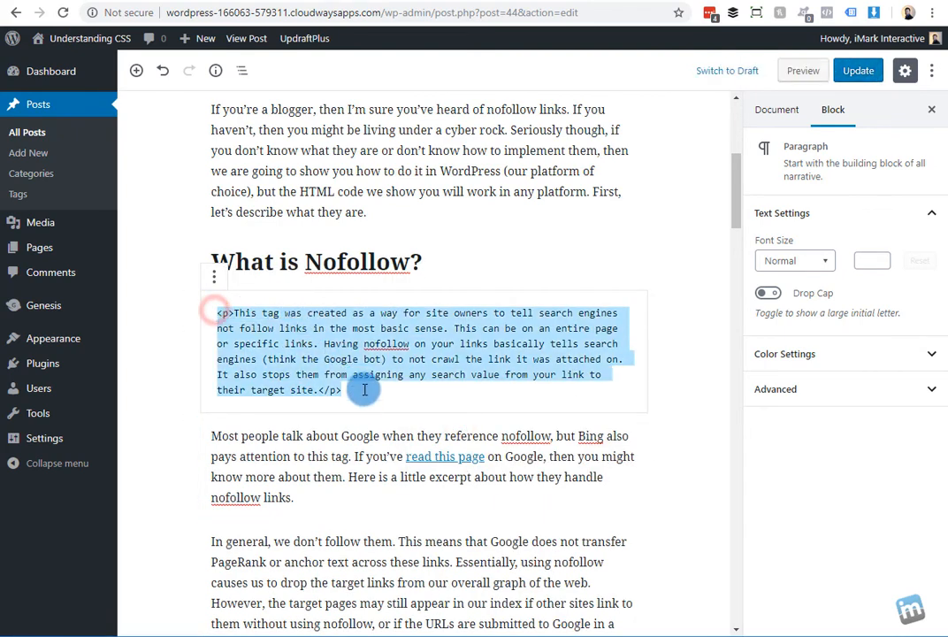
left_click(214, 277)
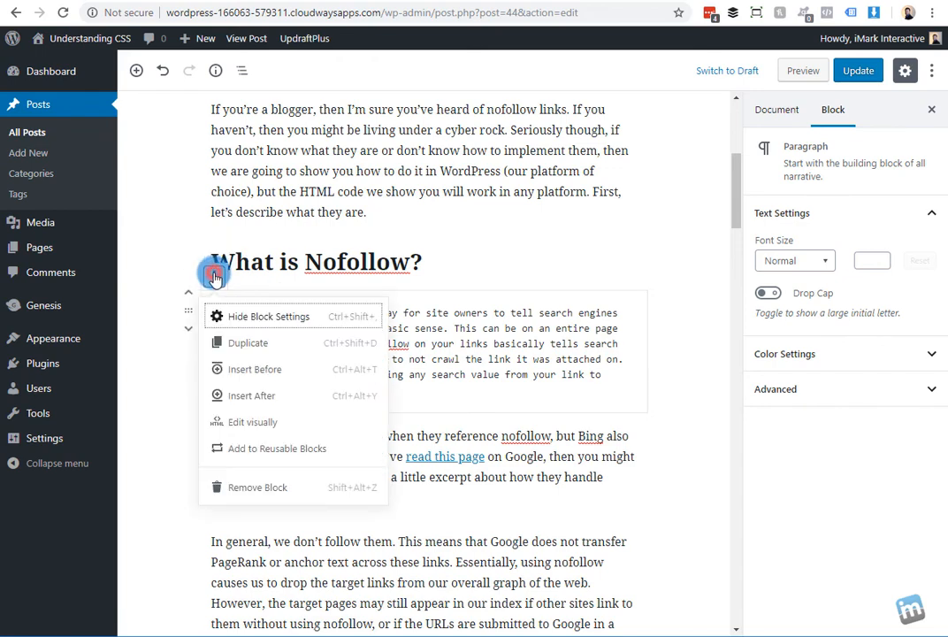
left_click(238, 422)
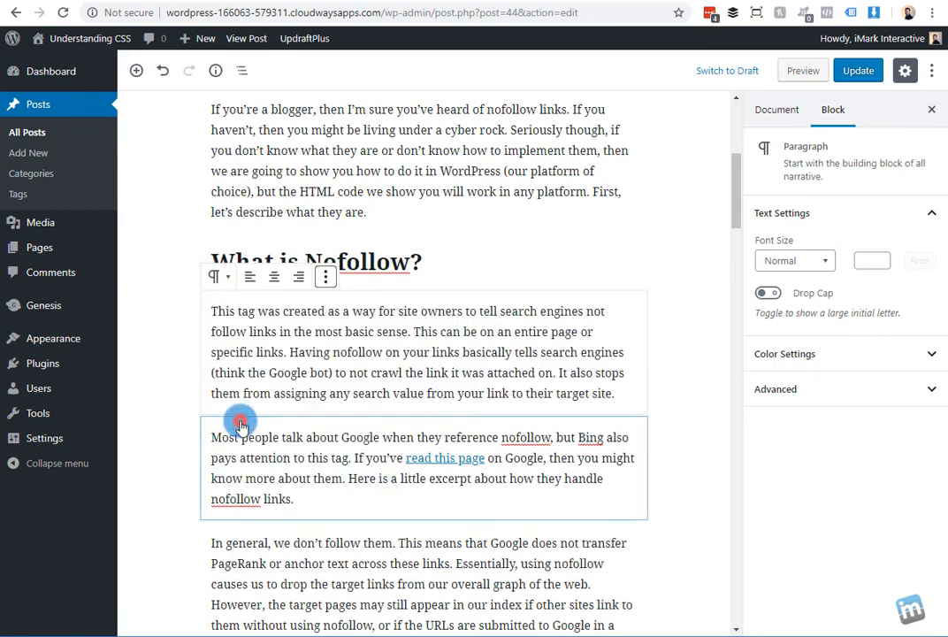
Check the converted blocks, selecting the WordPress Support paragraph and the screenshot image
scroll("down", 3)
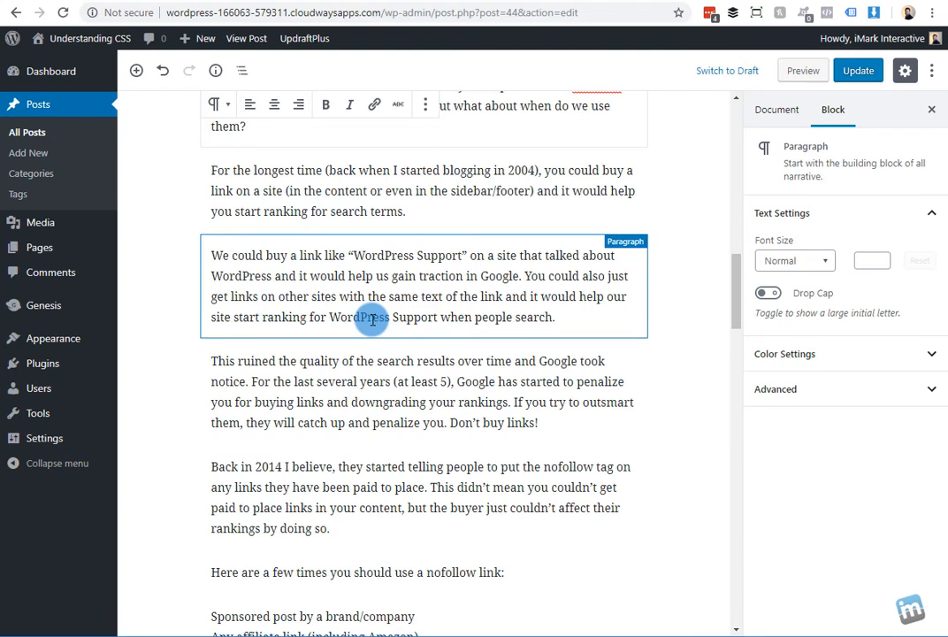
left_click(385, 394)
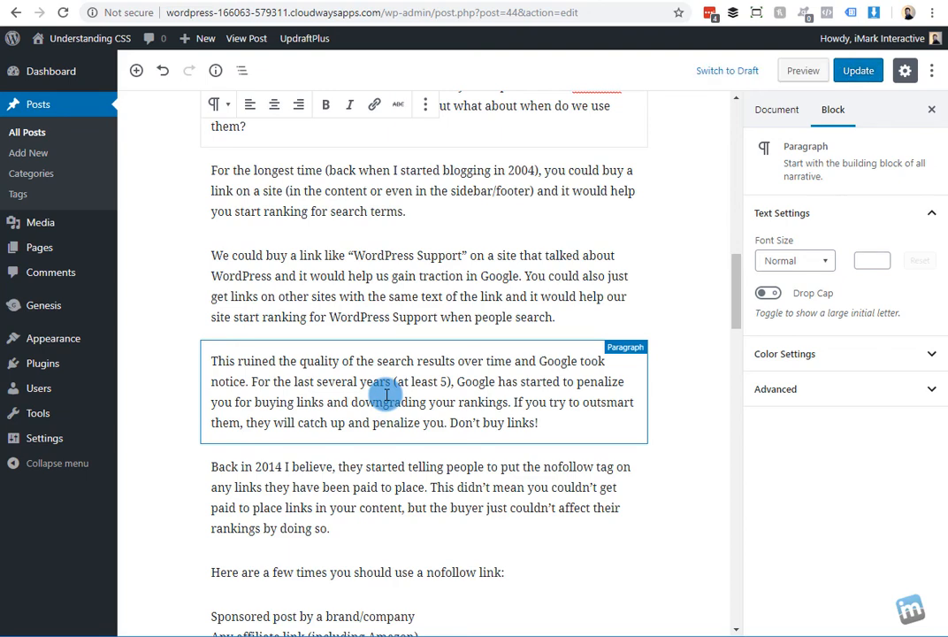
scroll("down", 3)
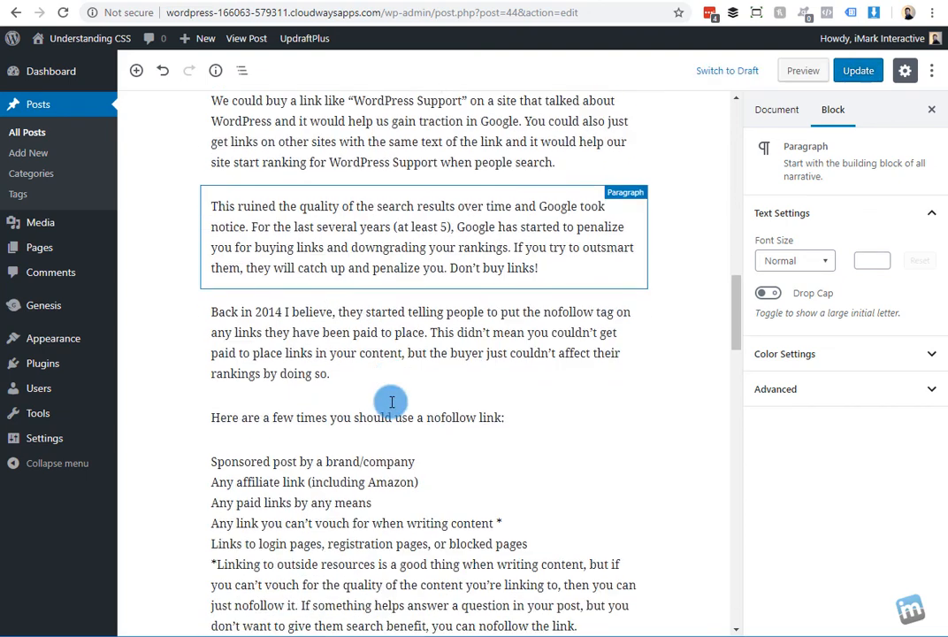
scroll("down", 3)
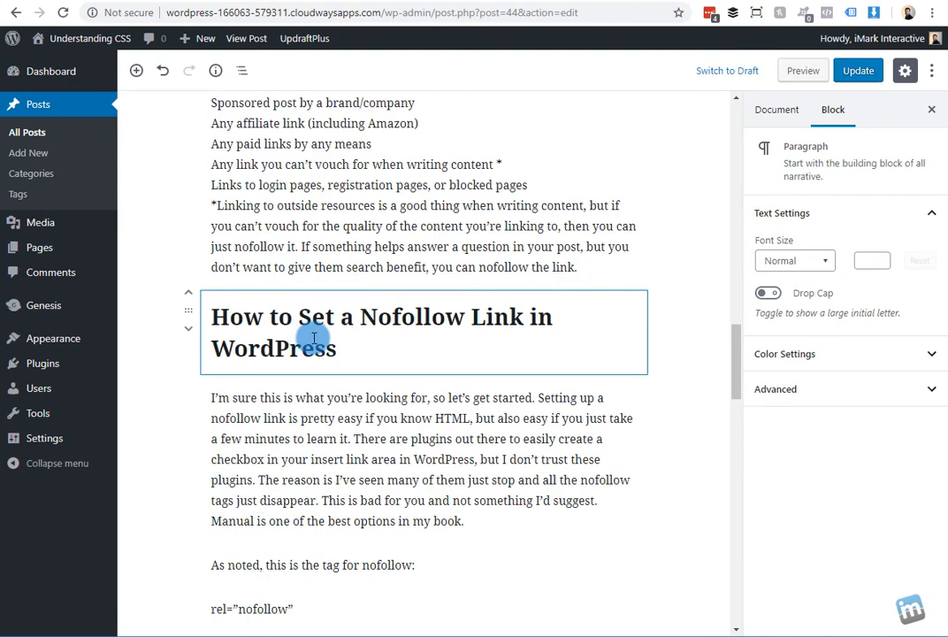
scroll("down", 3)
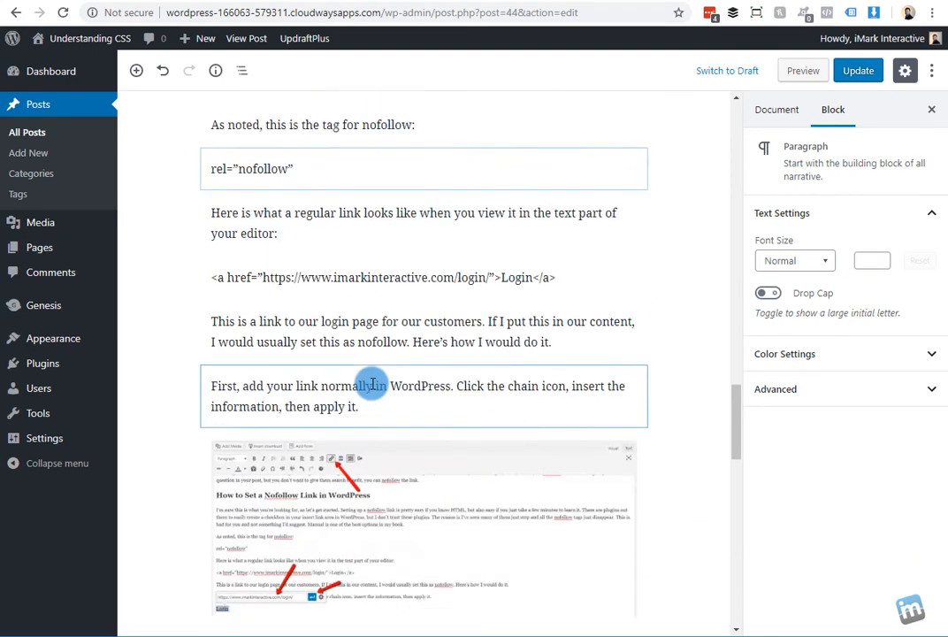
left_click(422, 527)
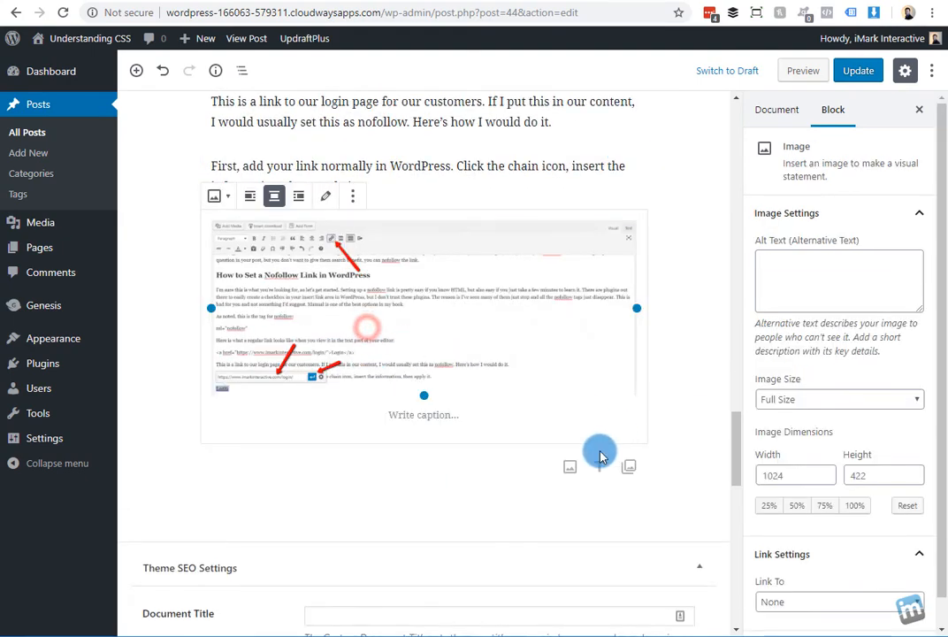
Return to the top, update the post, and open View Post
scroll("up", 3)
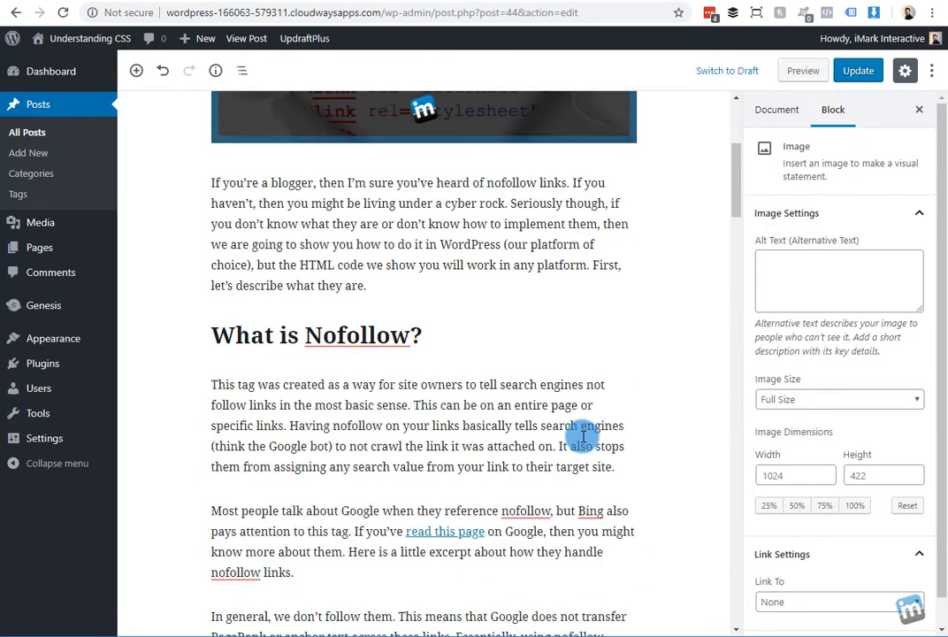
scroll("up", 3)
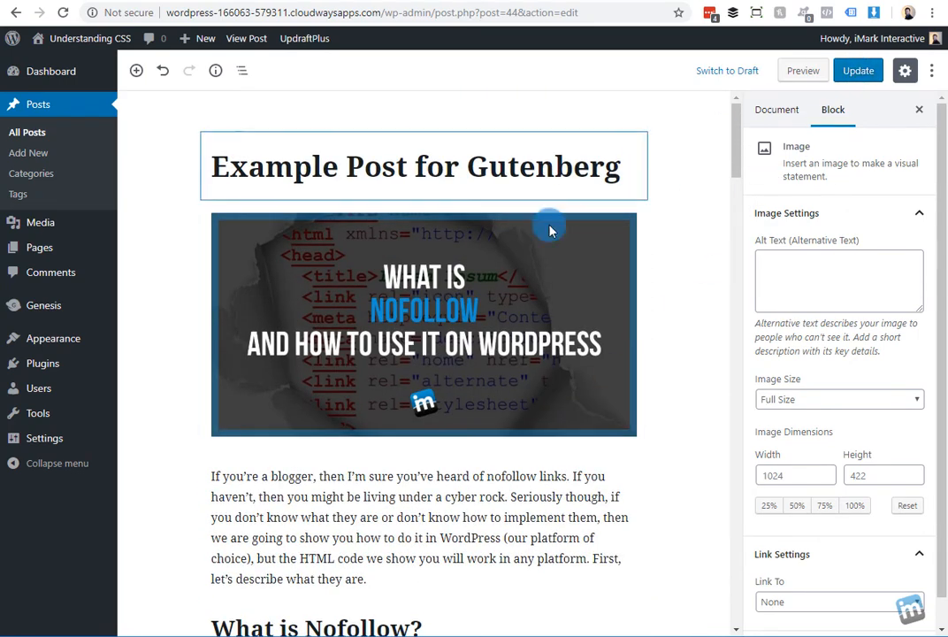
scroll("down", 3)
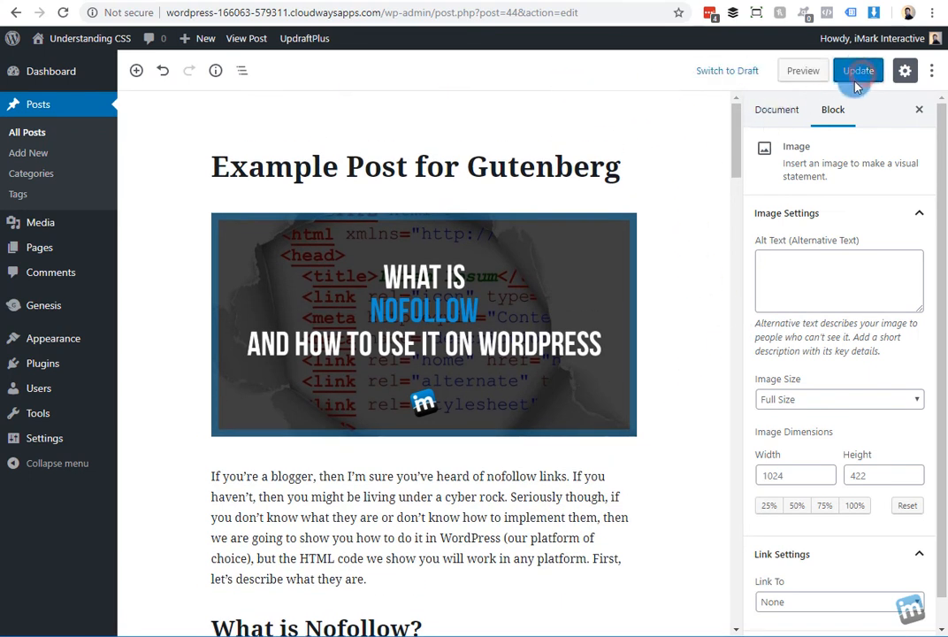
left_click(857, 70)
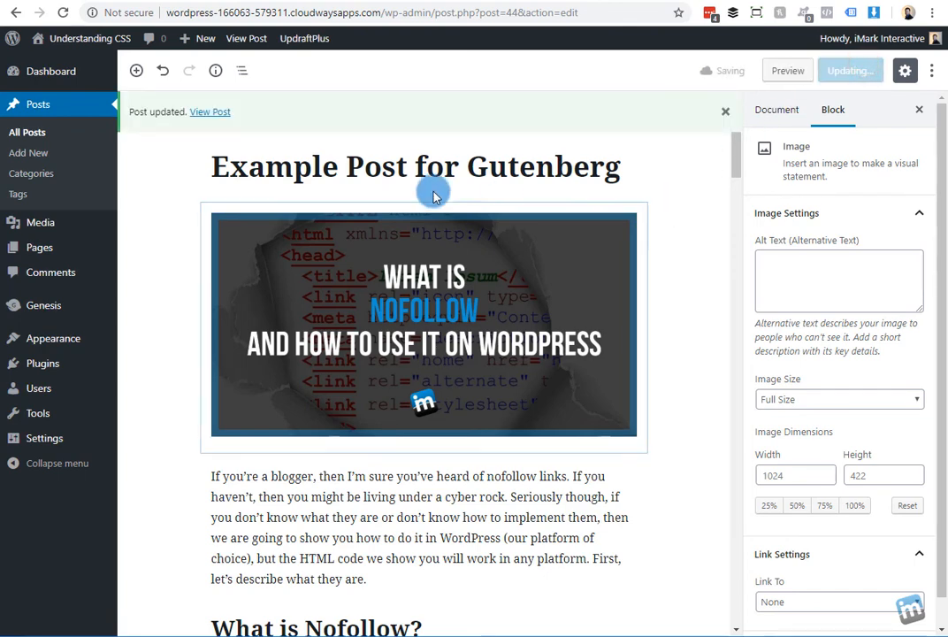
left_click(850, 70)
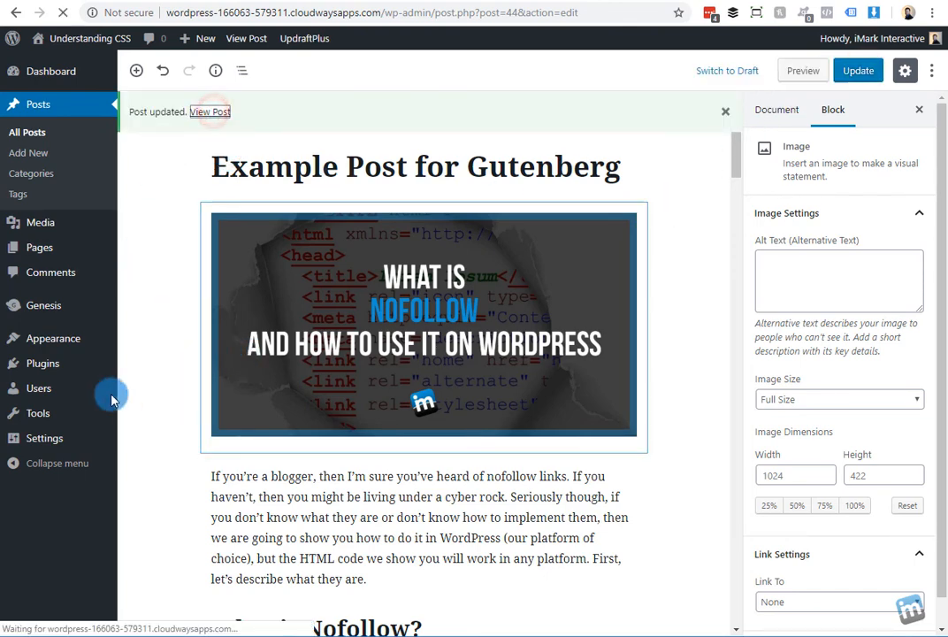
left_click(210, 111)
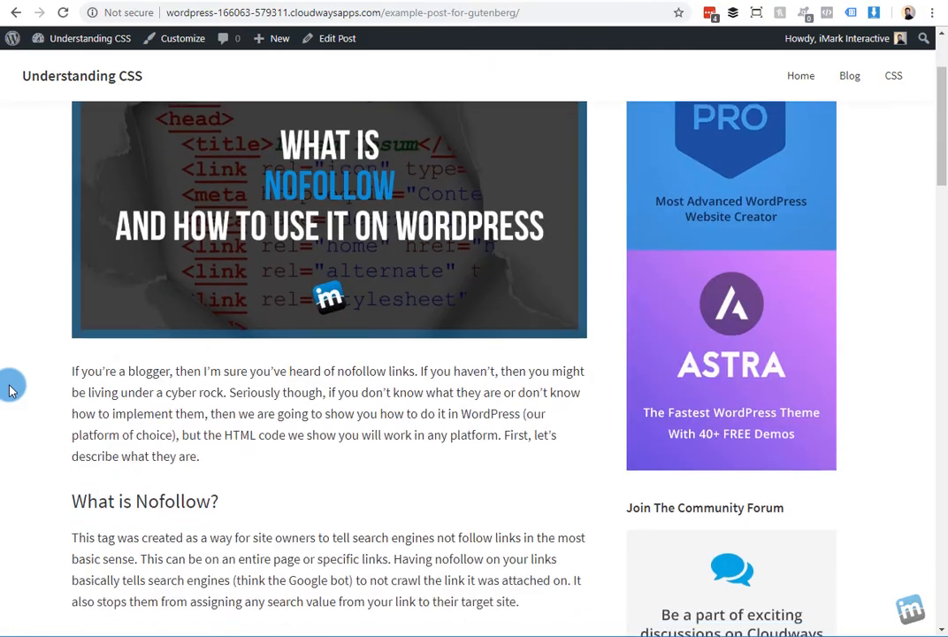
scroll("down", 3)
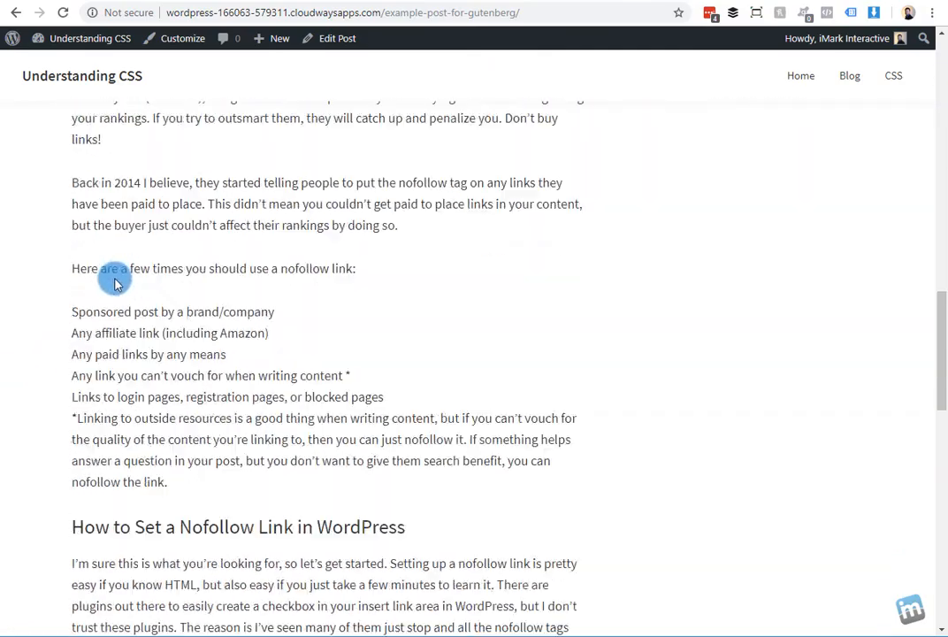
scroll("down", 3)
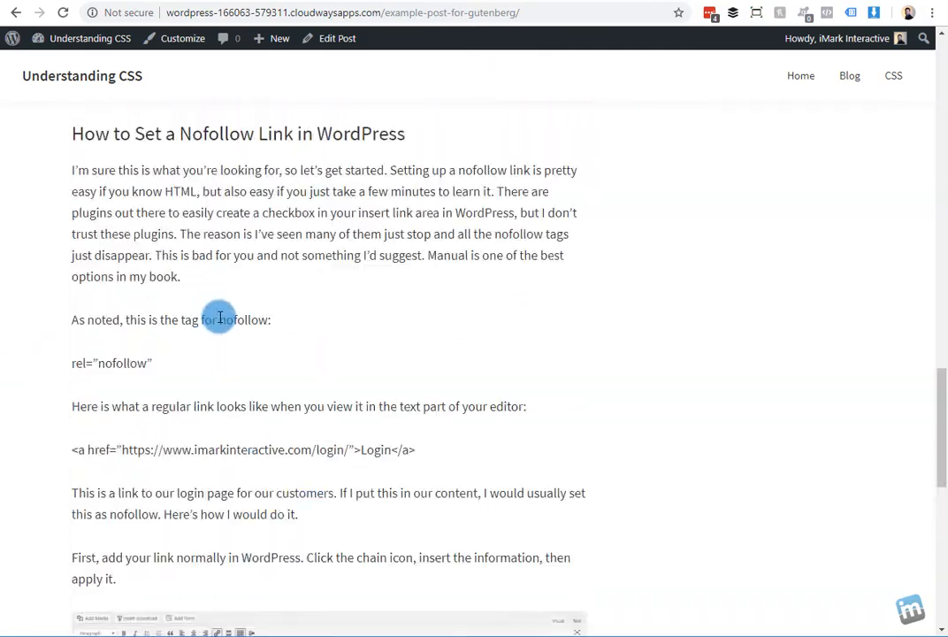
scroll("up", 3)
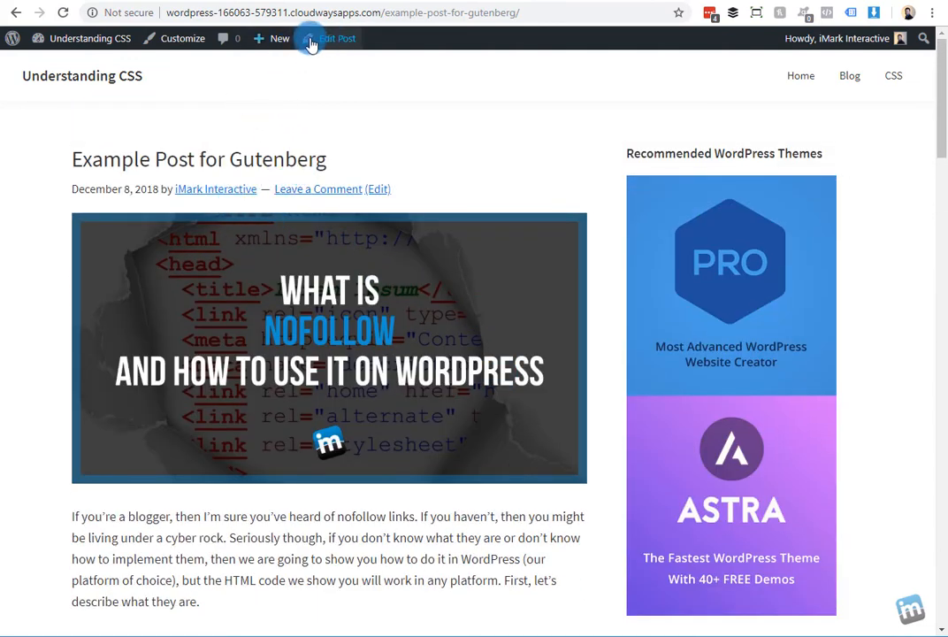
left_click(337, 38)
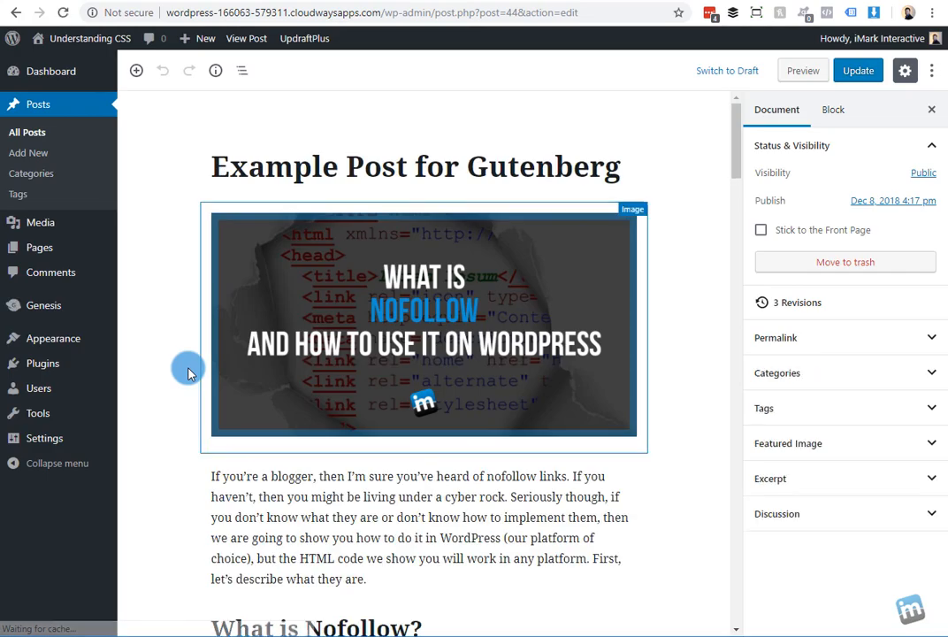